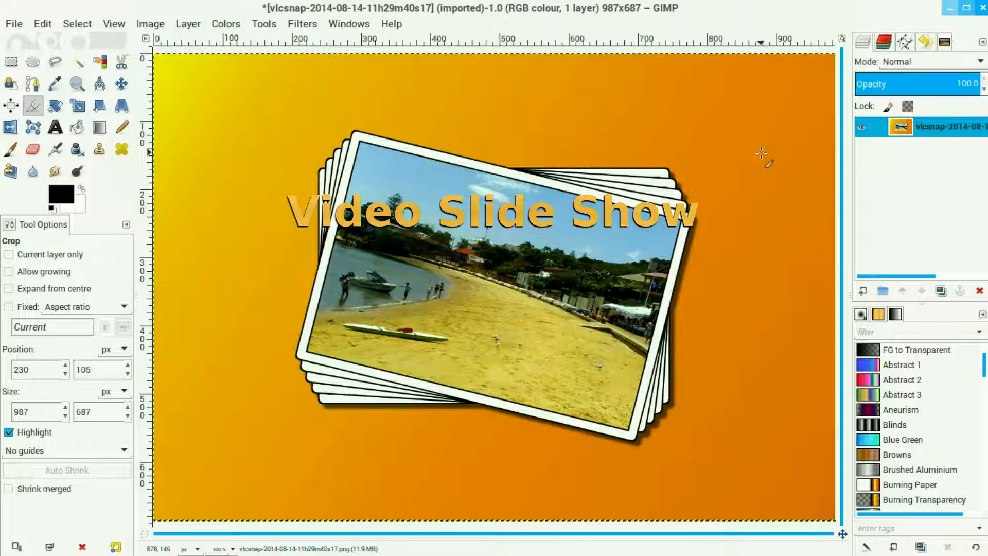
mouse_move(237, 82)
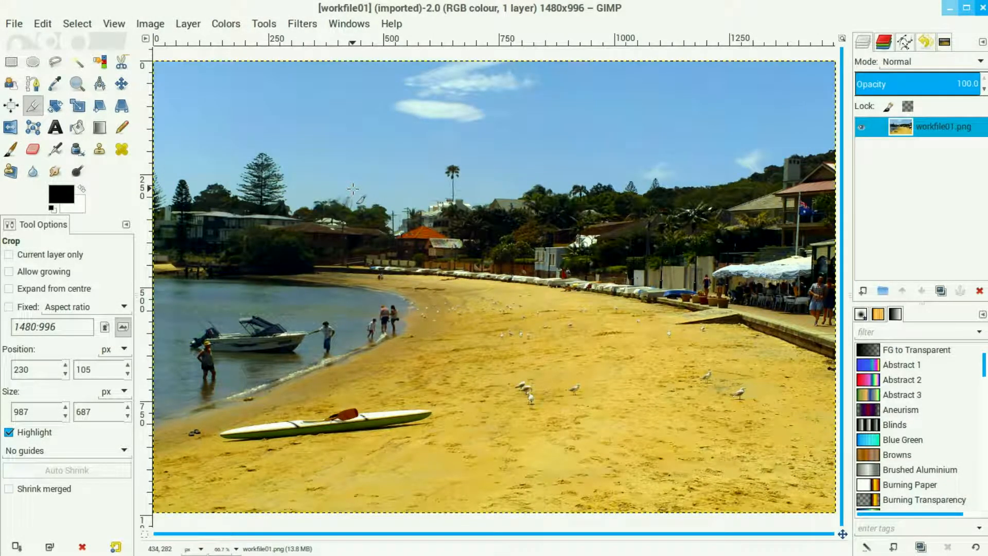
mouse_move(133, 105)
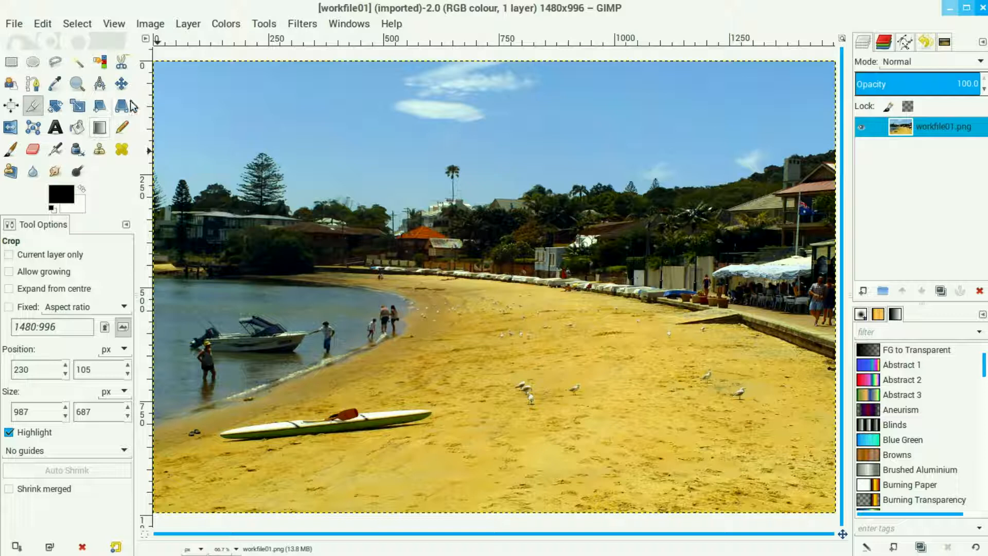
Resize the canvas to 2812 × 1892 pixels via Image > Canvas Size, centring the photo
click(150, 24)
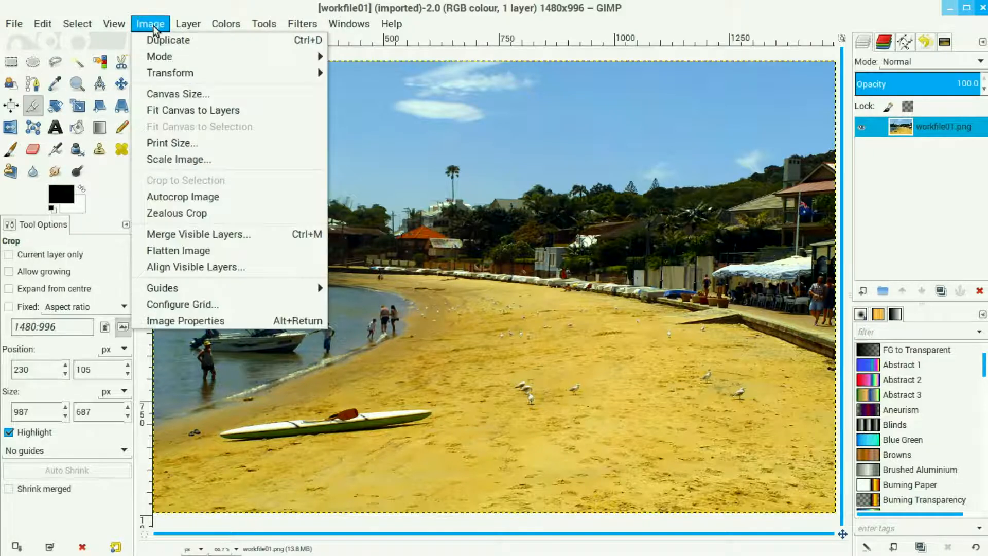
mouse_move(178, 94)
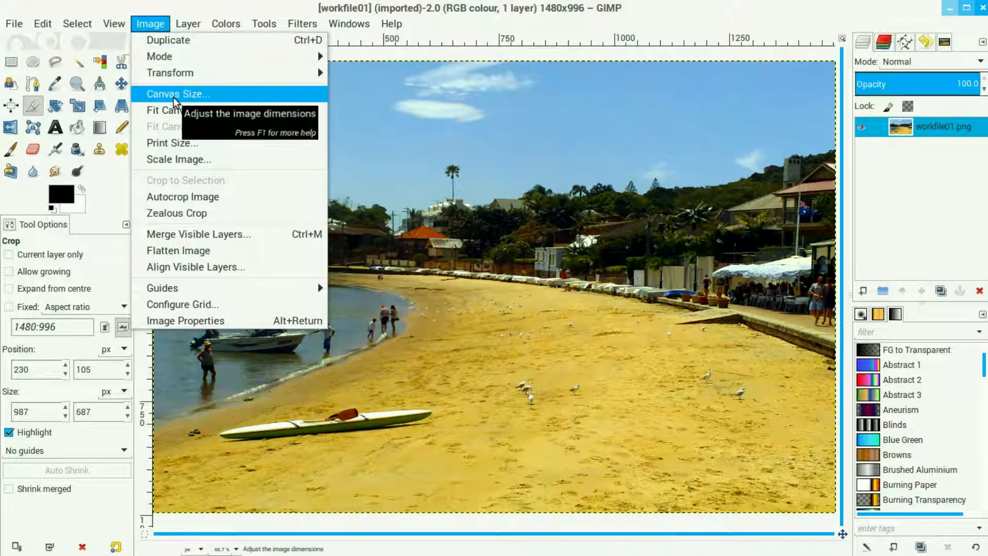
click(178, 94)
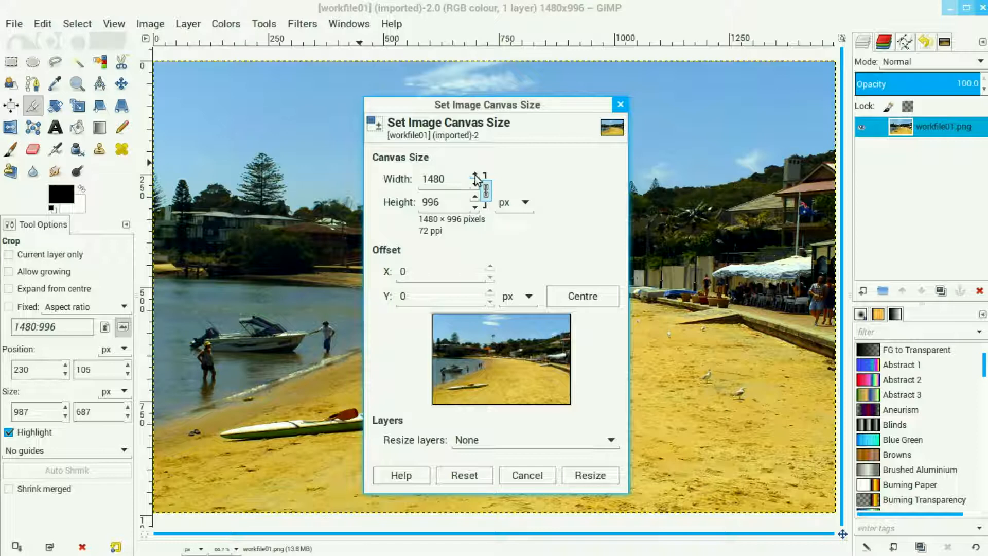
click(476, 175)
text(2812)
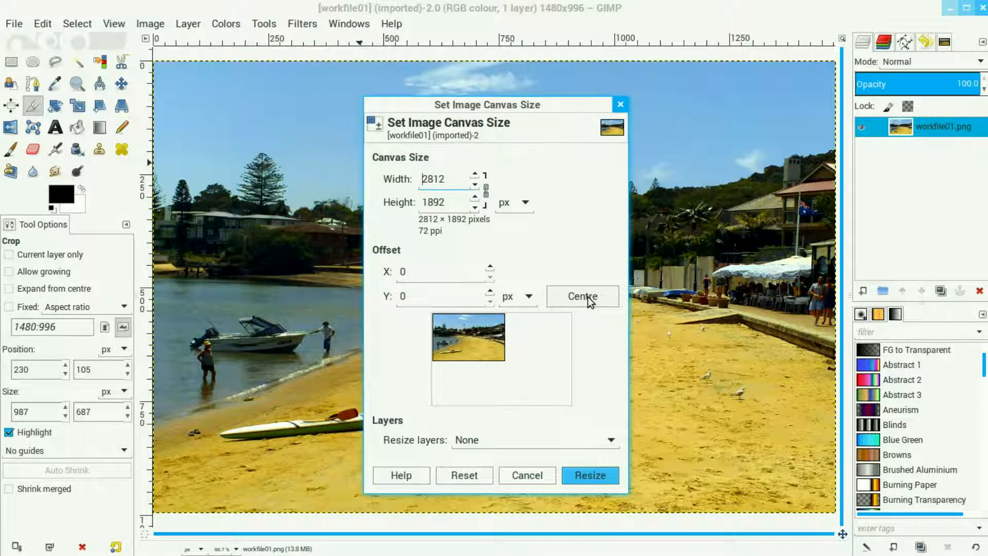
click(581, 297)
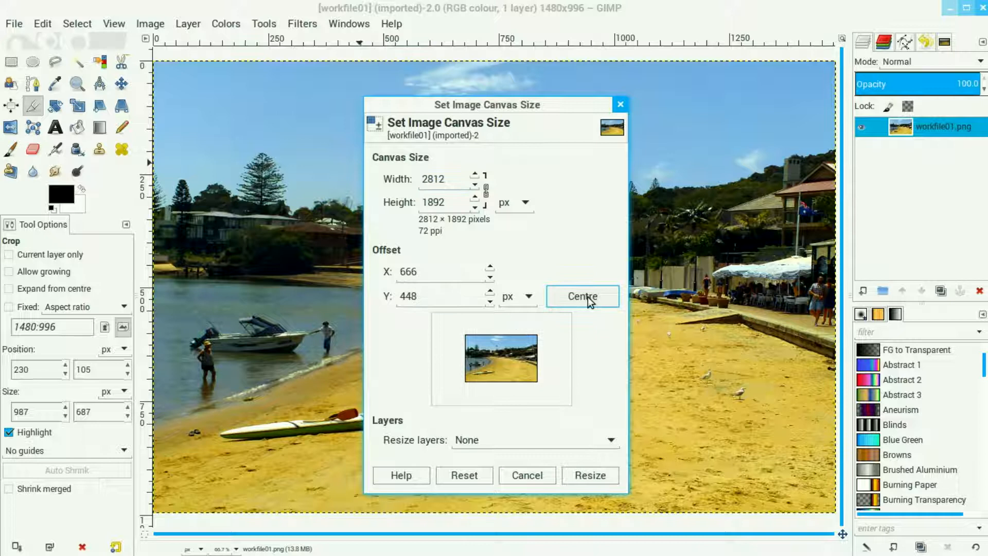
mouse_move(589, 476)
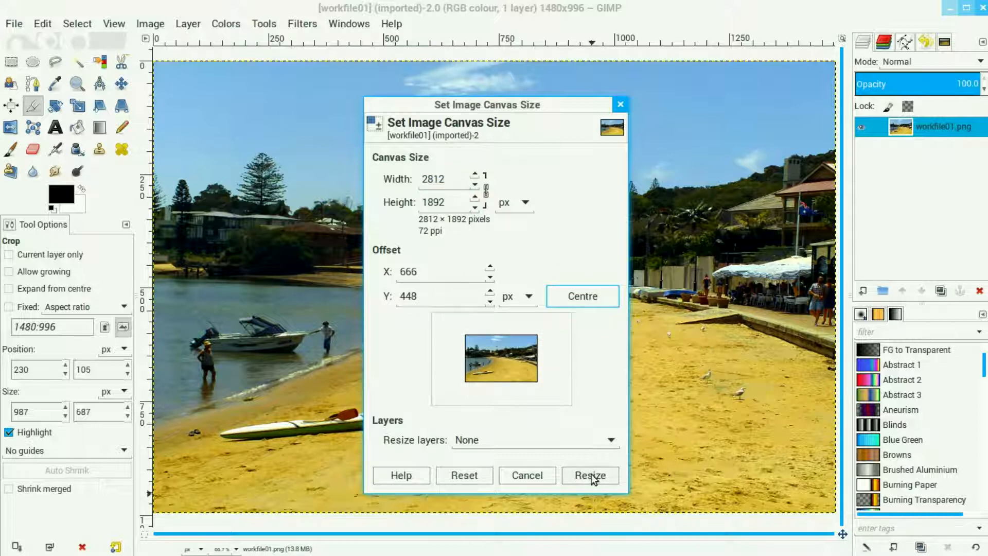
click(589, 475)
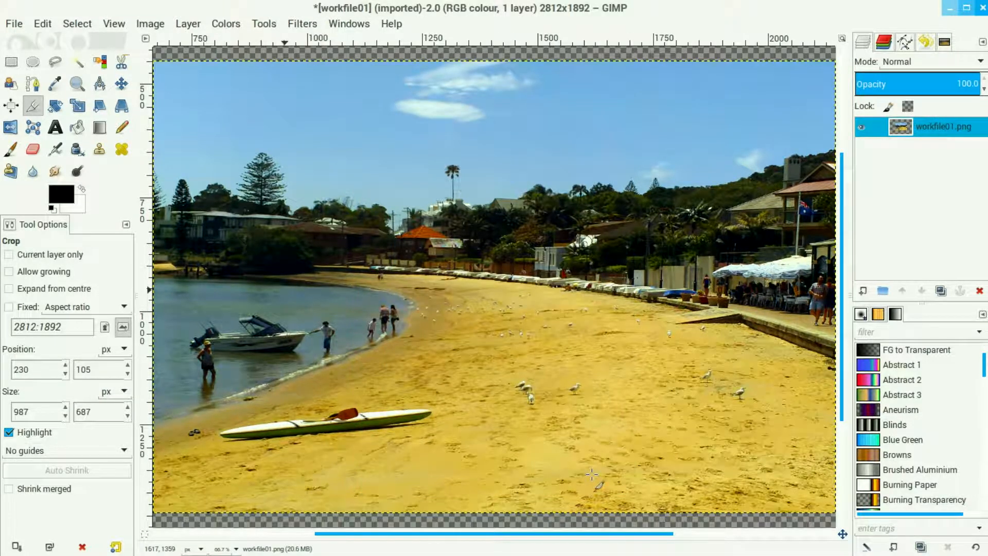
mouse_move(747, 365)
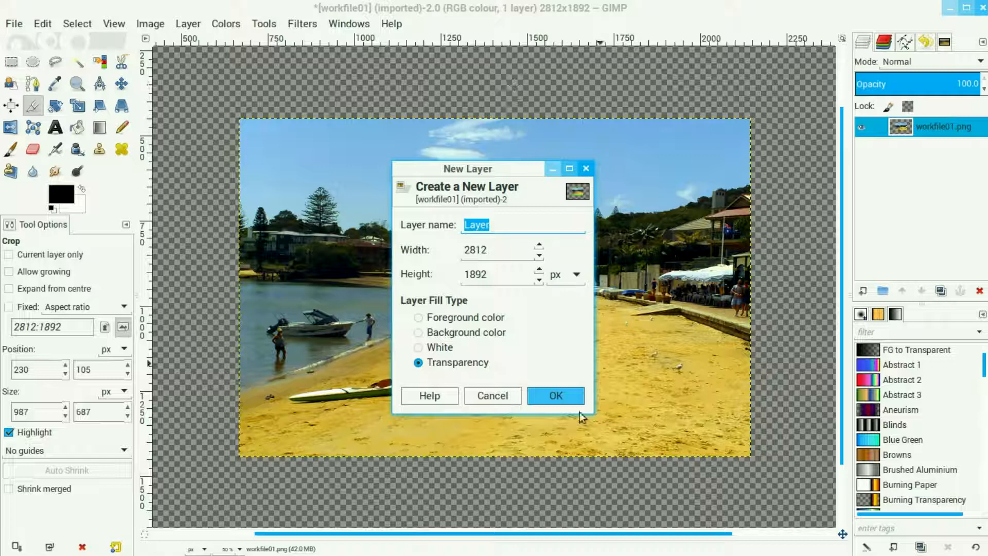
Confirm the New Layer dialog to add a transparent full-canvas layer above the photo
click(554, 396)
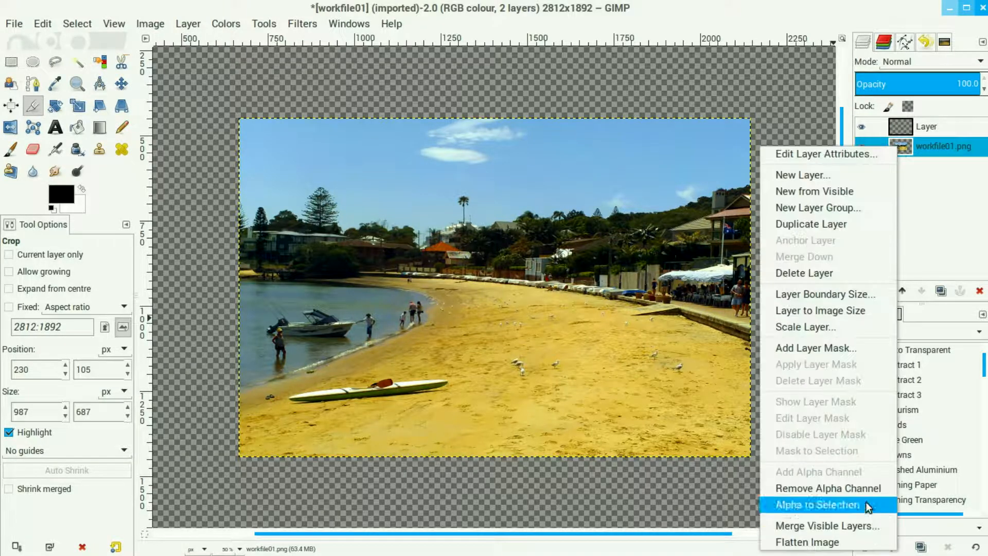
Select the photo's alpha outline, activate the new layer and convert the selection to a 20 px border
click(816, 505)
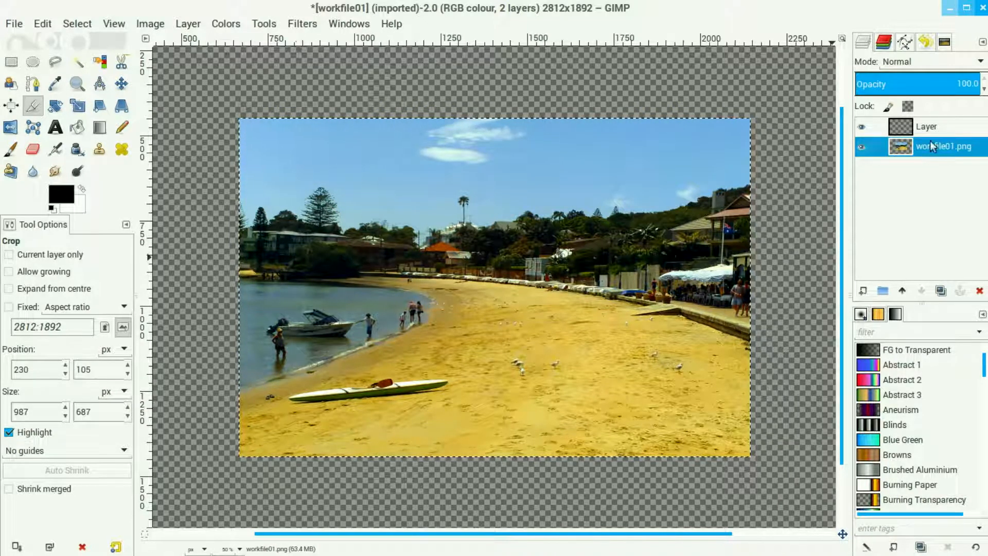
click(927, 125)
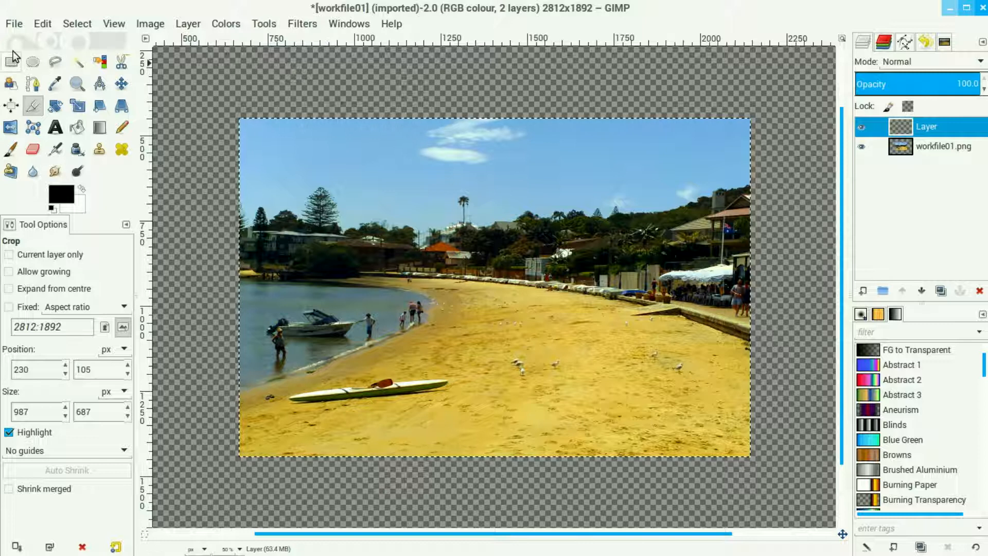
click(77, 24)
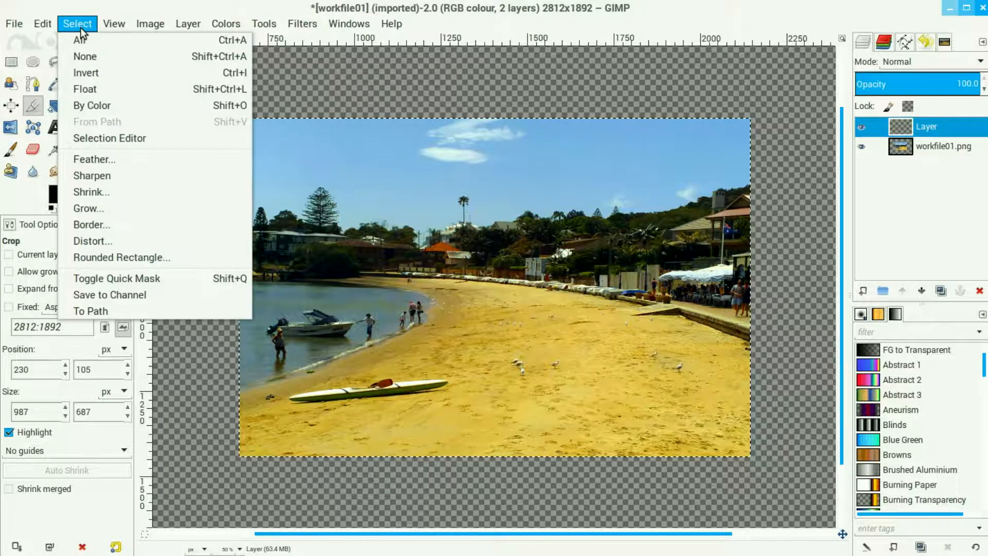
mouse_move(92, 225)
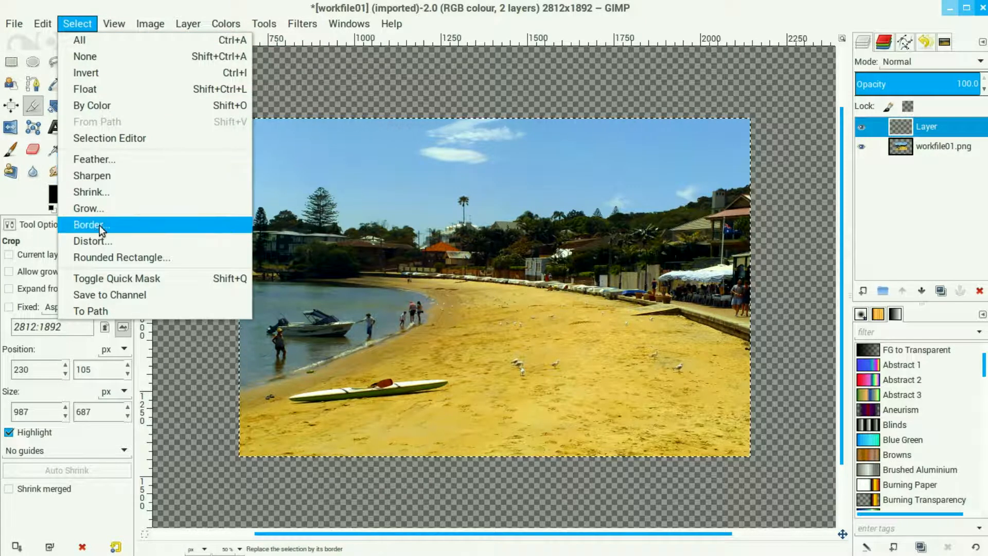
click(90, 224)
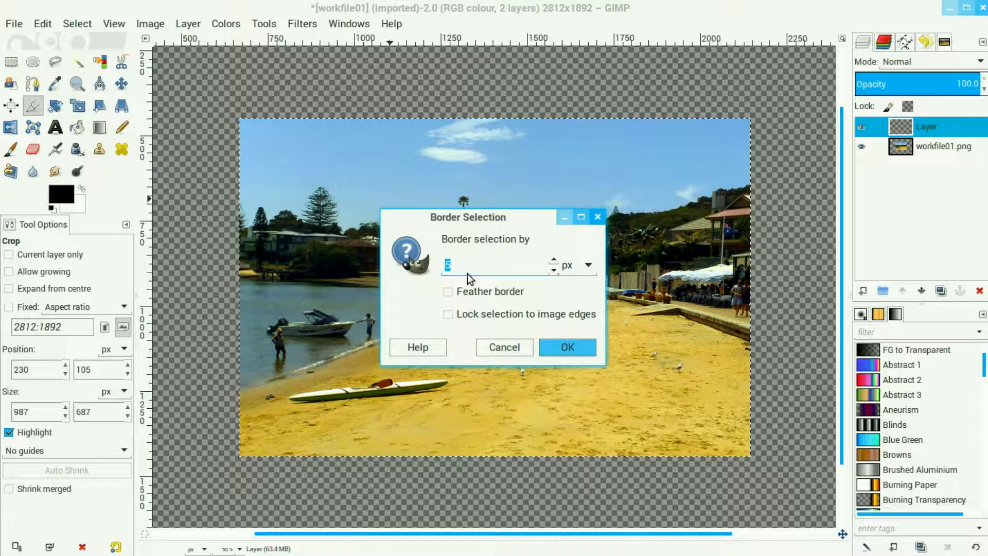
text(20)
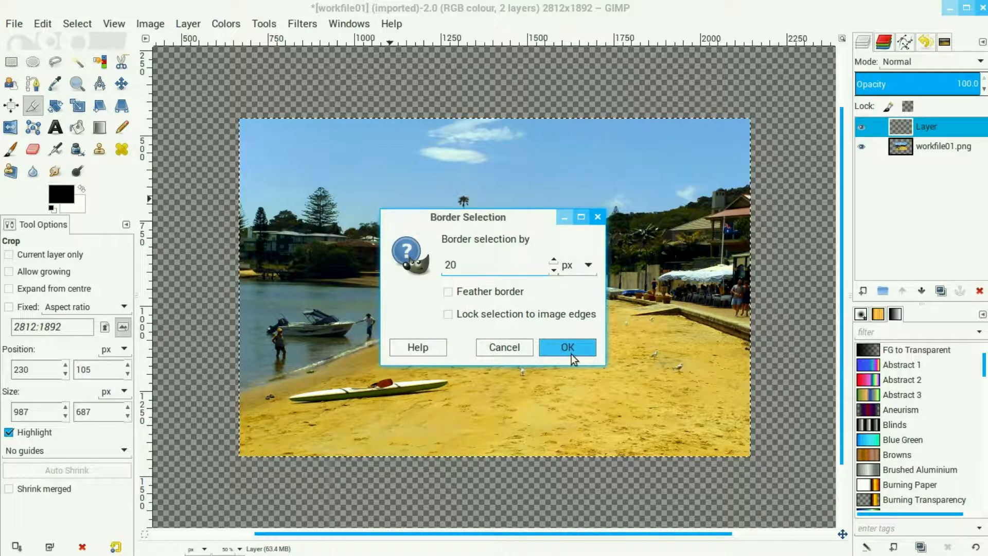
click(566, 347)
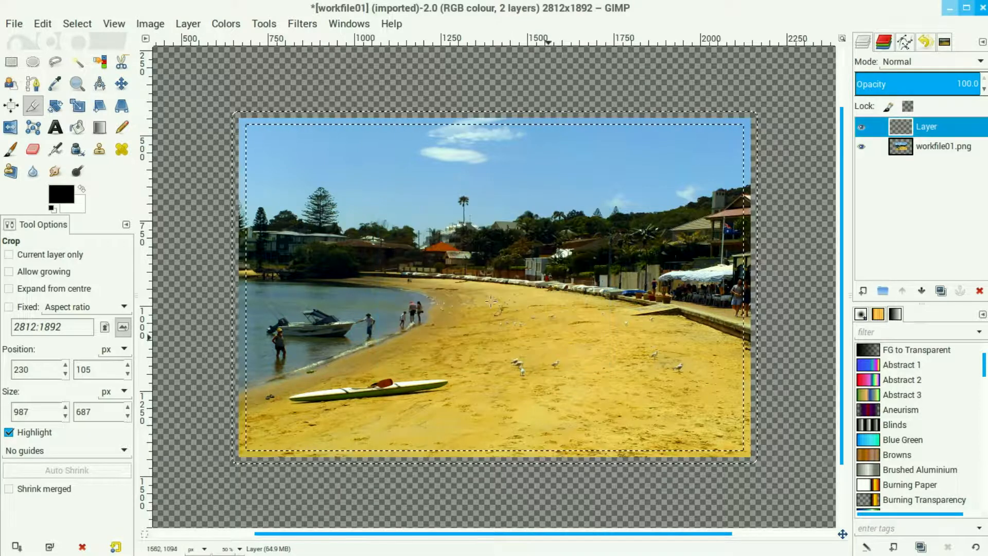
mouse_move(693, 139)
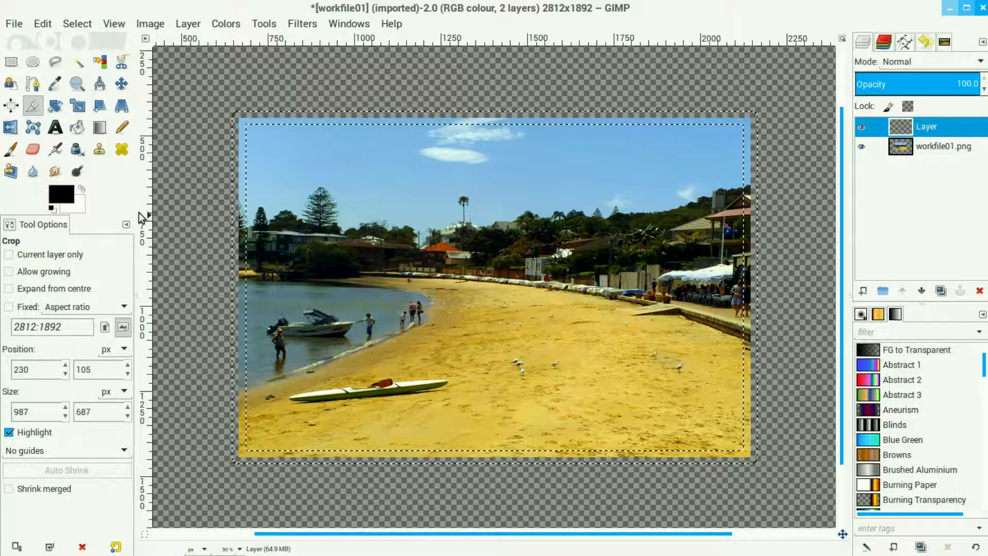
mouse_move(56, 195)
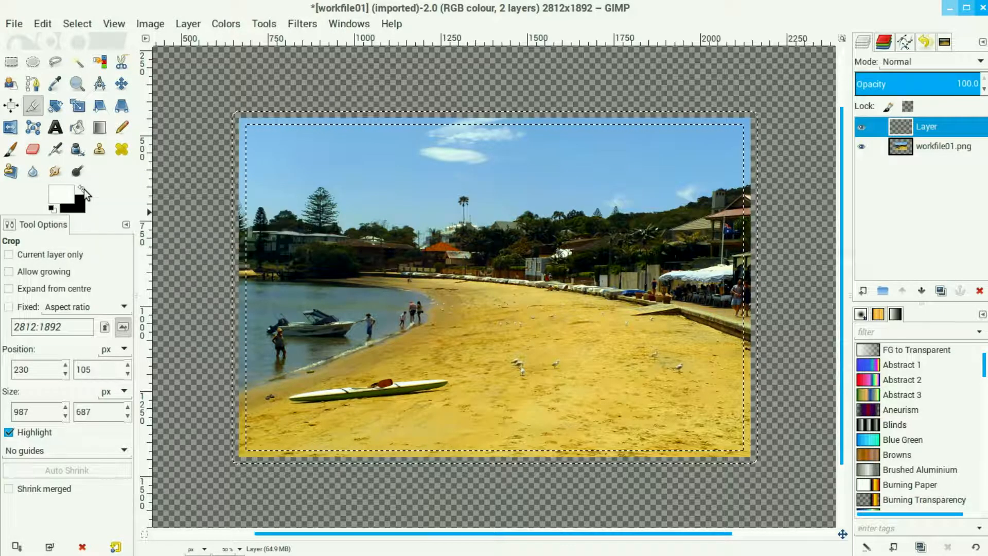
Make white the foreground colour and fill the border band white on the new layer
click(77, 127)
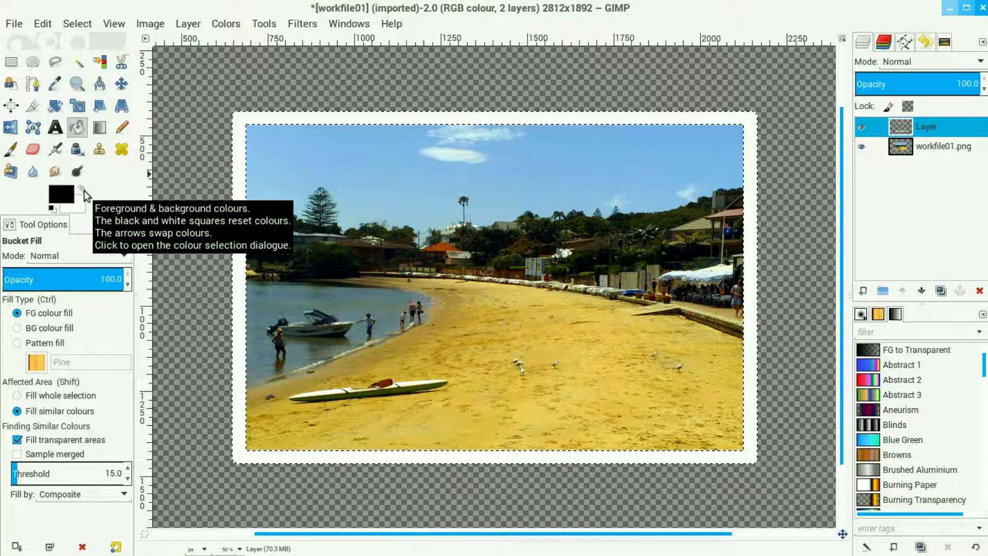
click(41, 24)
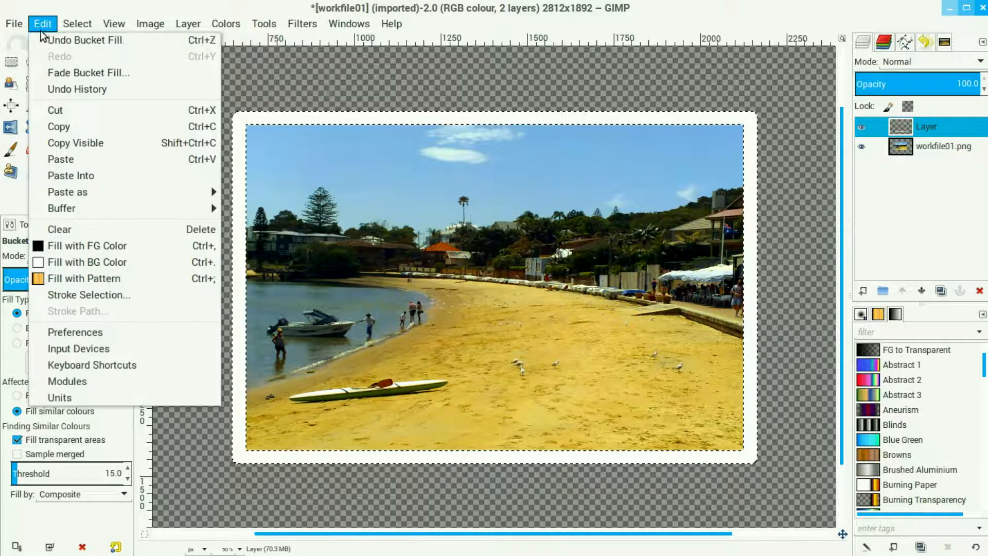
Stroke the selection with a 6 px solid black line along the white border
click(88, 294)
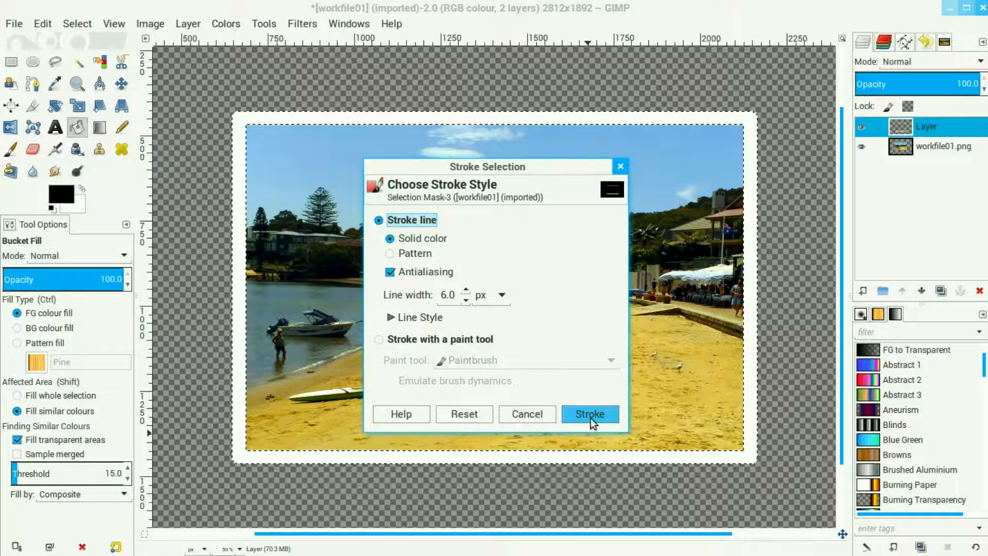
click(589, 414)
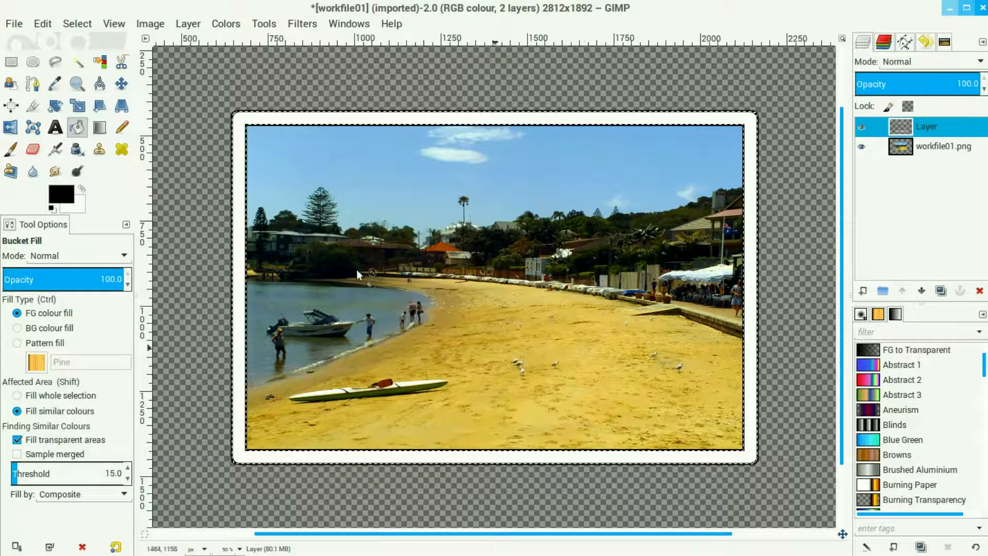
click(77, 24)
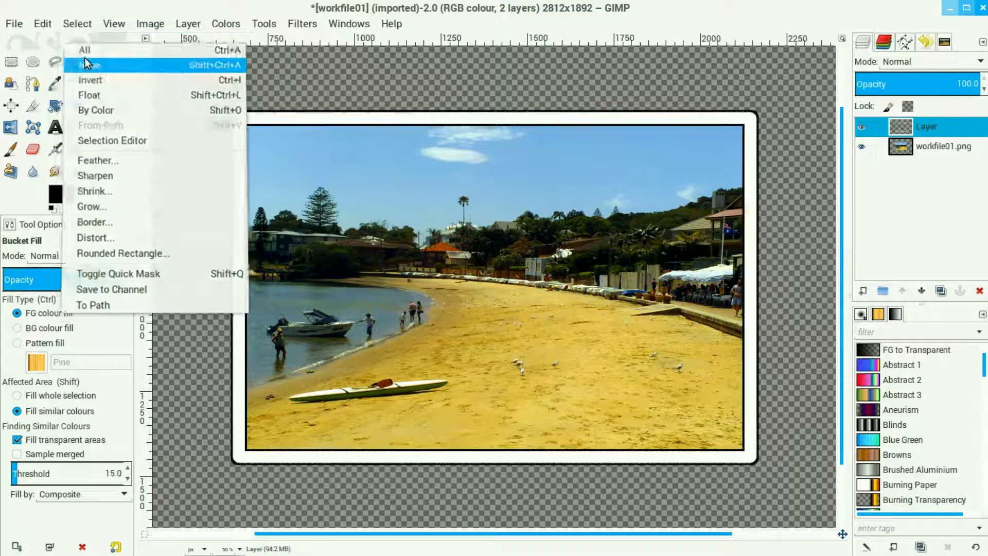
Clear the selection with Select > None and merge the outline down into the photo layer
click(90, 64)
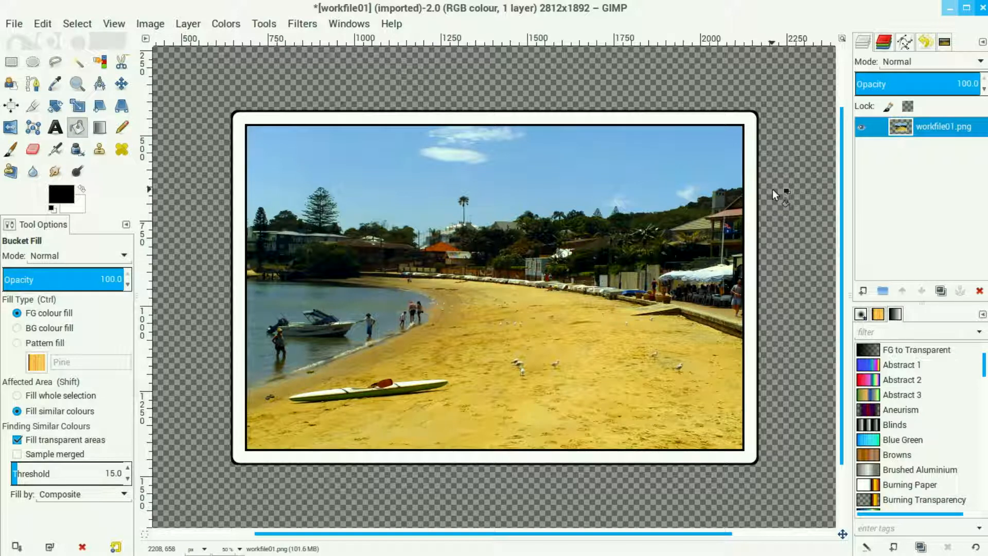
mouse_move(869, 284)
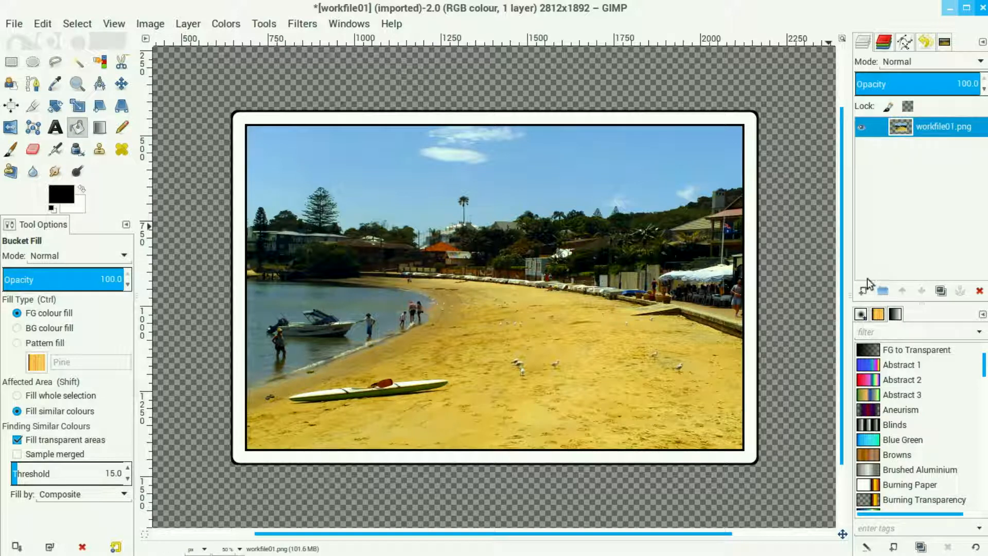
click(864, 291)
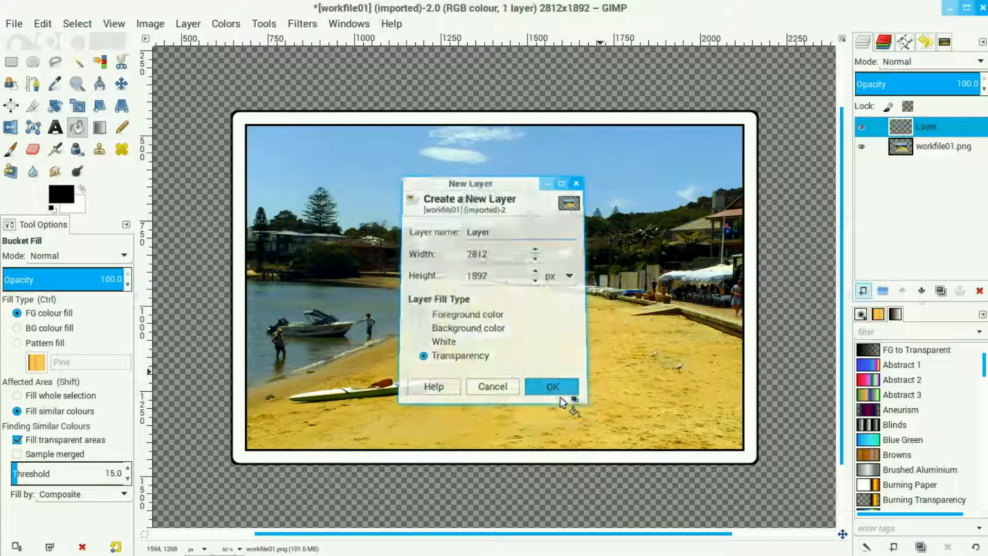
Add a transparent layer below the photo and choose the Yellow Orange gradient for the Blend tool
click(551, 386)
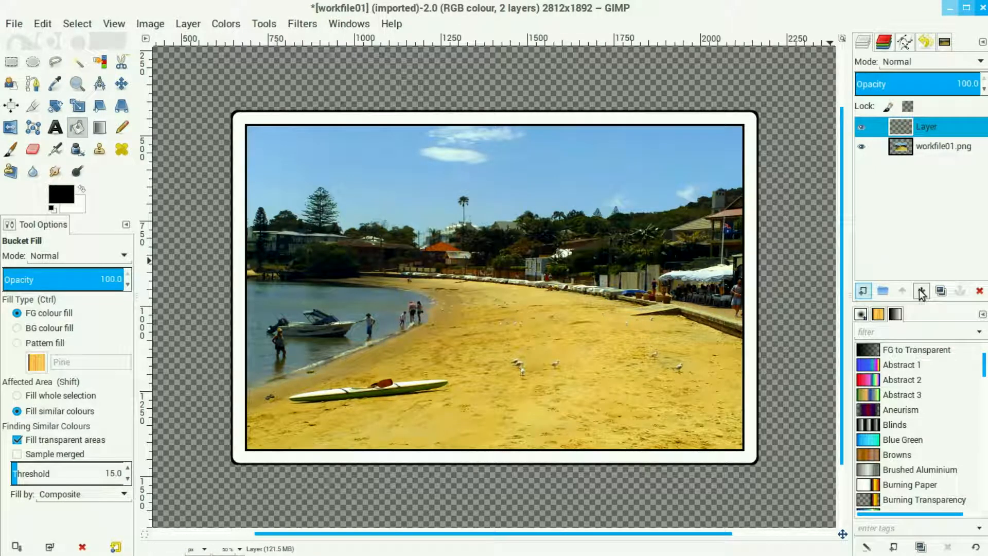
click(920, 290)
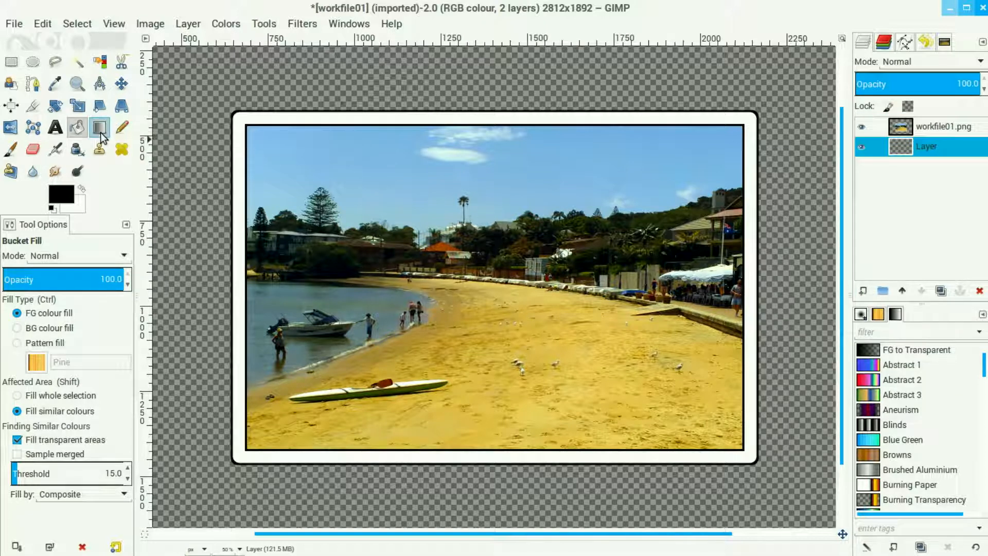
click(99, 128)
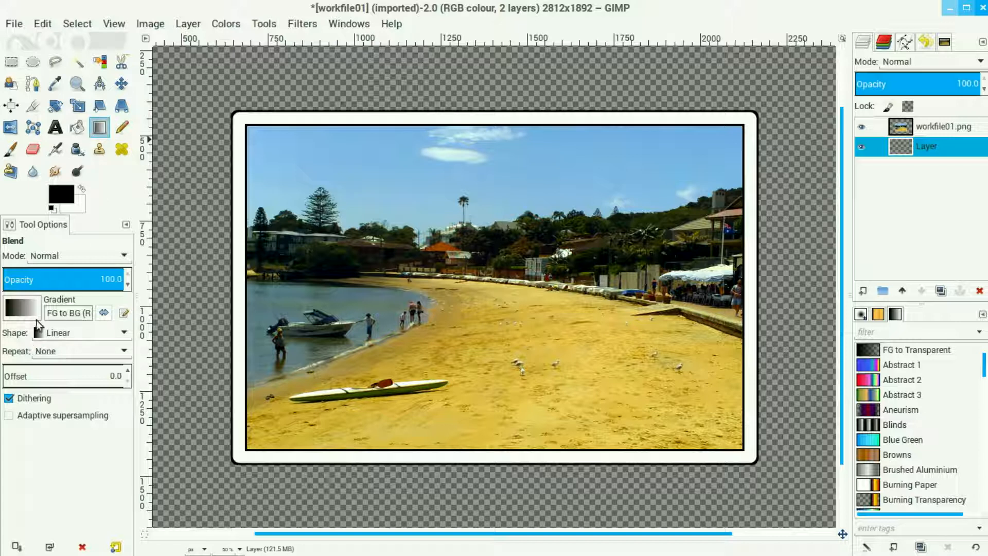
click(68, 313)
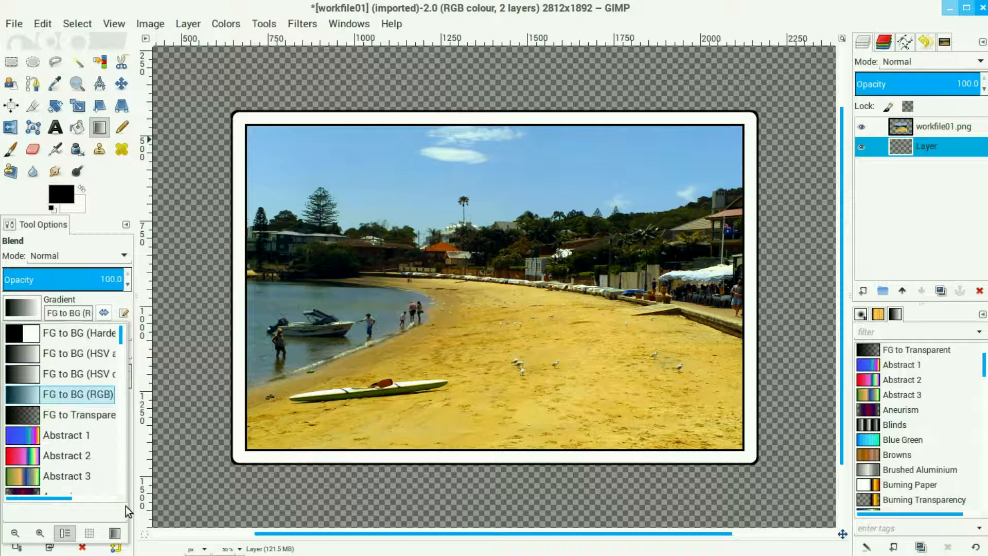
scroll(down, 3)
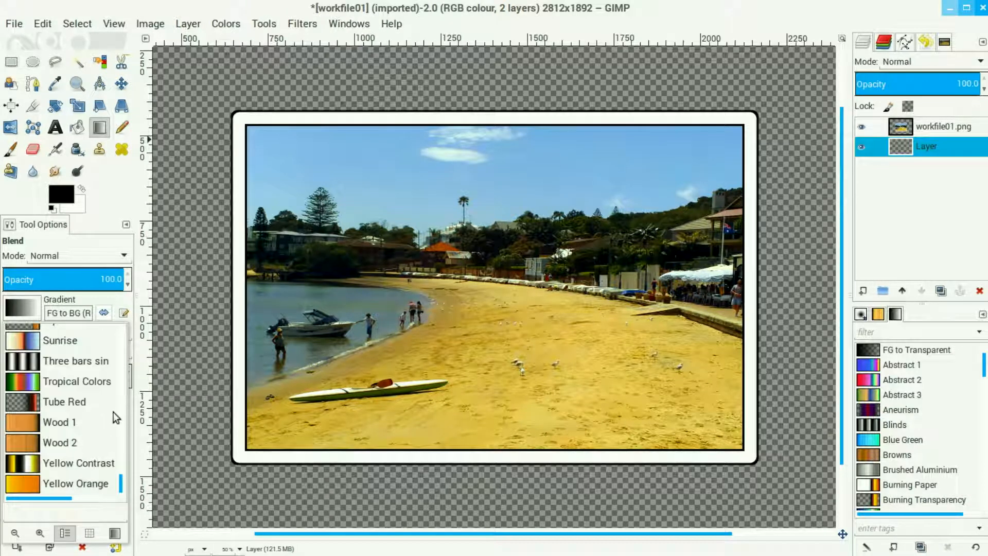
click(75, 484)
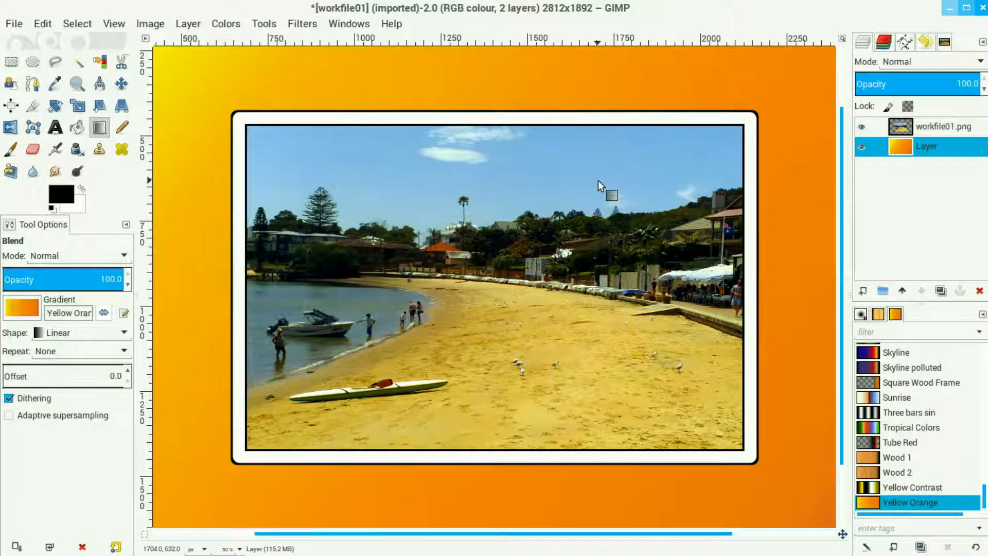
mouse_move(936, 201)
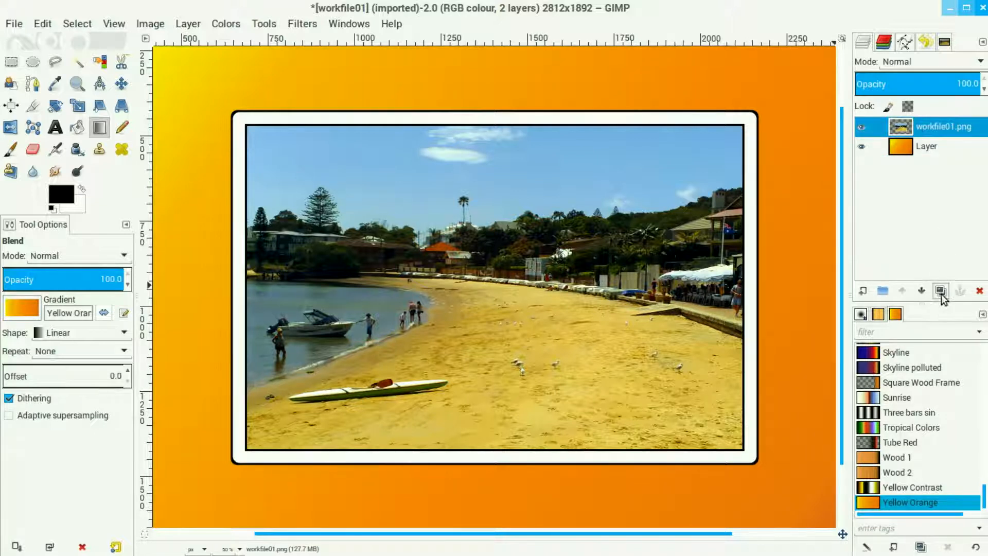
Duplicate the framed photo layer workfile01.png after filling the gradient backdrop
click(940, 290)
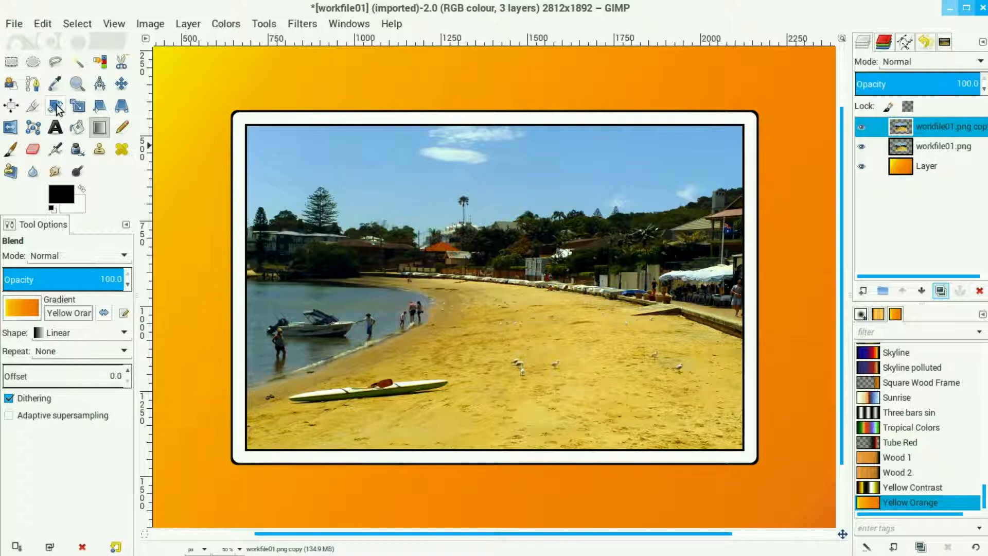
Rotate the duplicated photo layer by 3.50 degrees with the Rotate tool
click(55, 105)
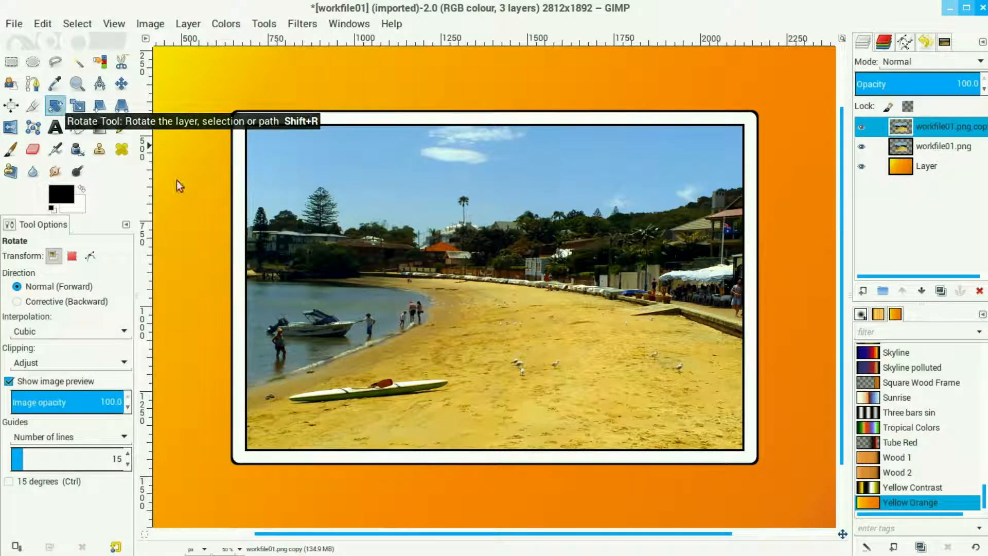
click(495, 287)
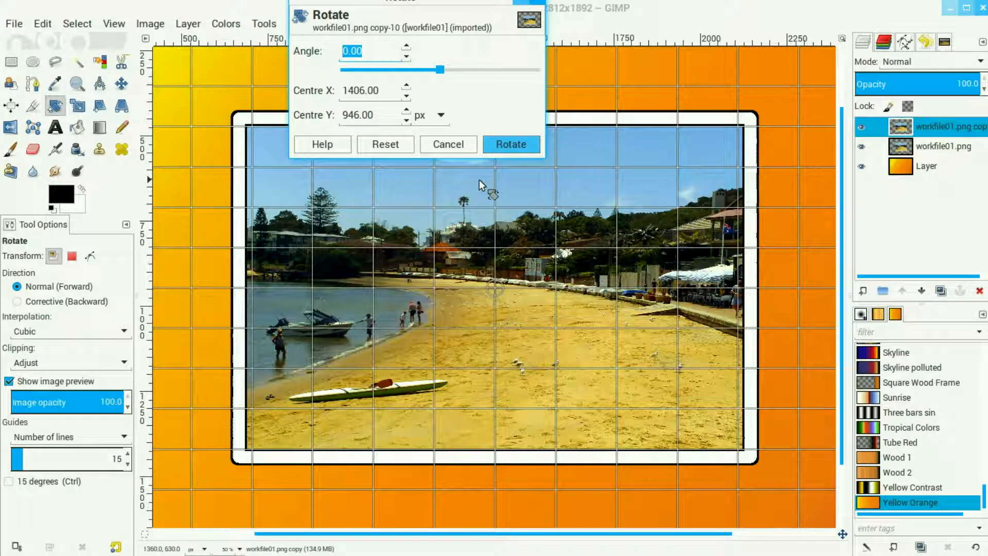
text(3)
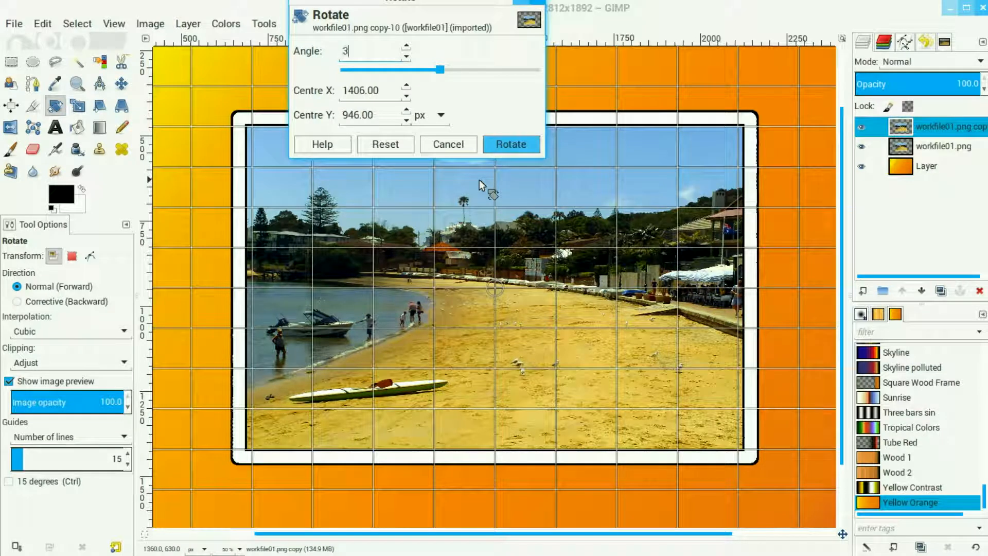
text(.50)
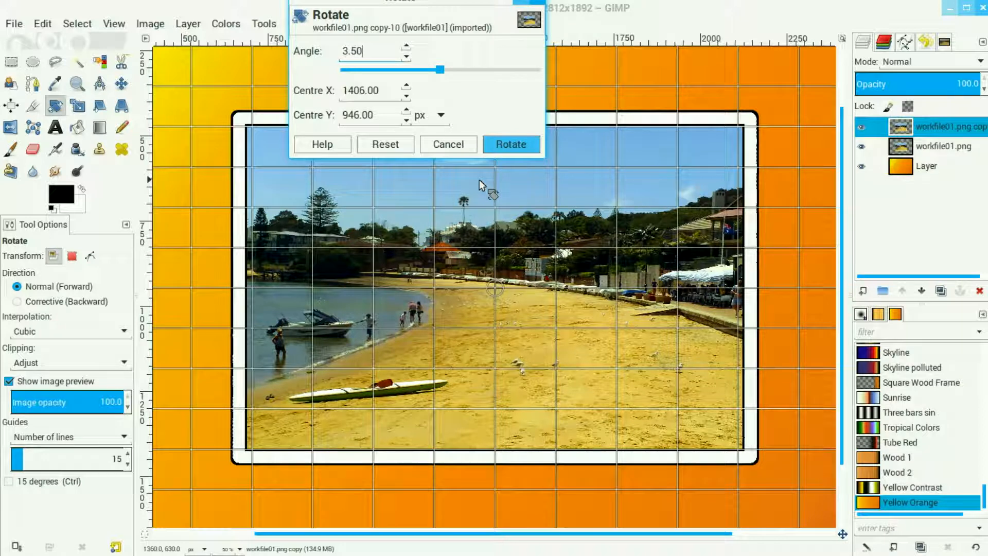
click(511, 144)
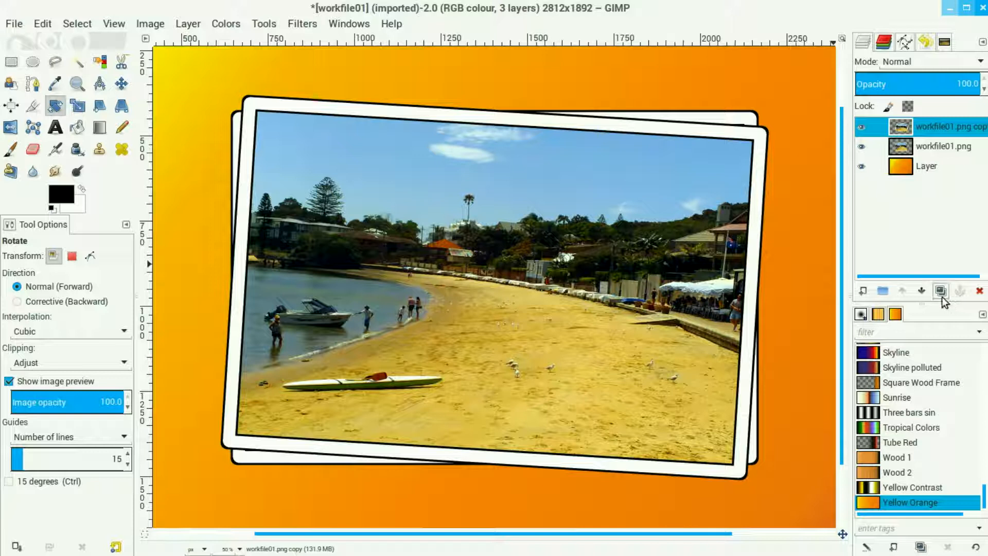
mouse_move(940, 290)
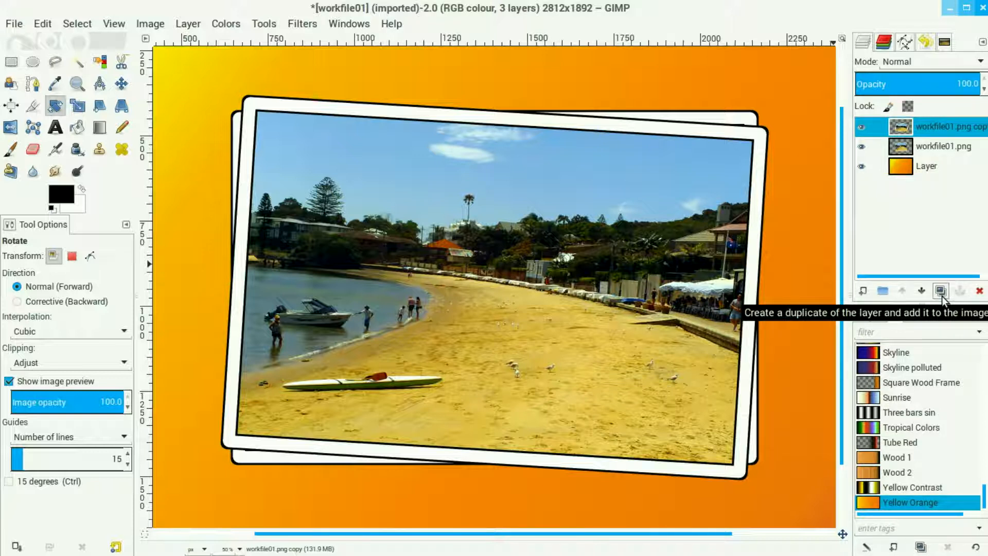
Duplicate and tilt three more photo copies (3.5°, 3°, 3.5°) to fan out the stack
click(940, 290)
text(3)
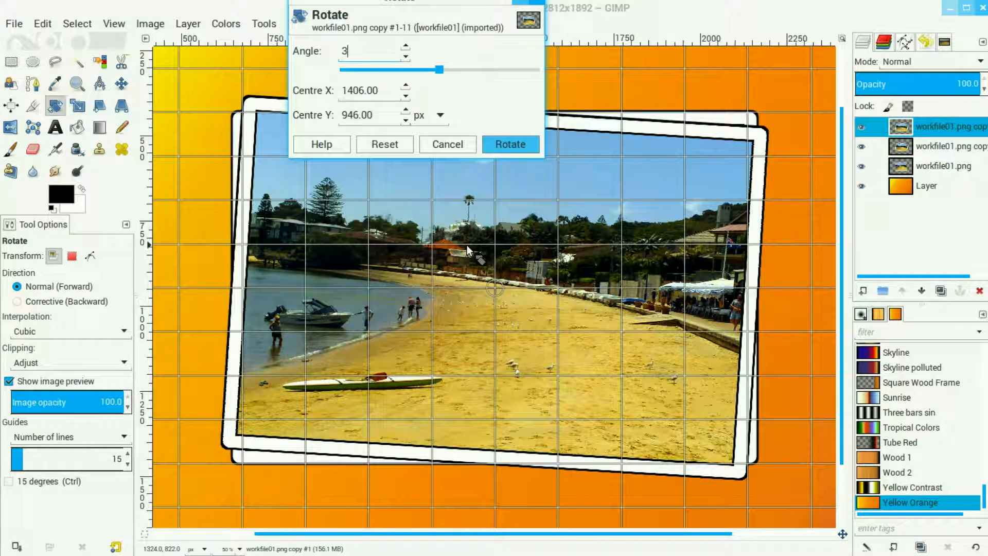
text(.50)
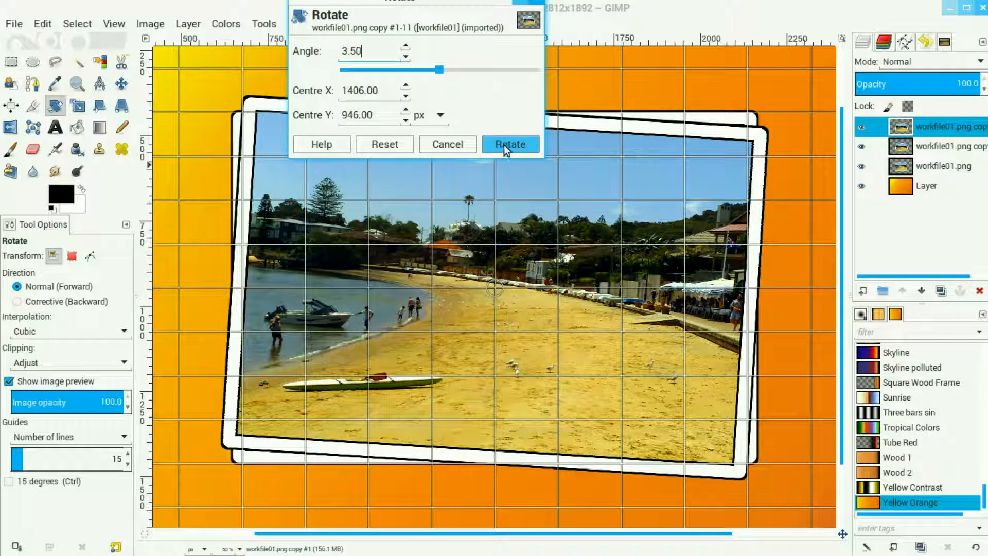
click(509, 144)
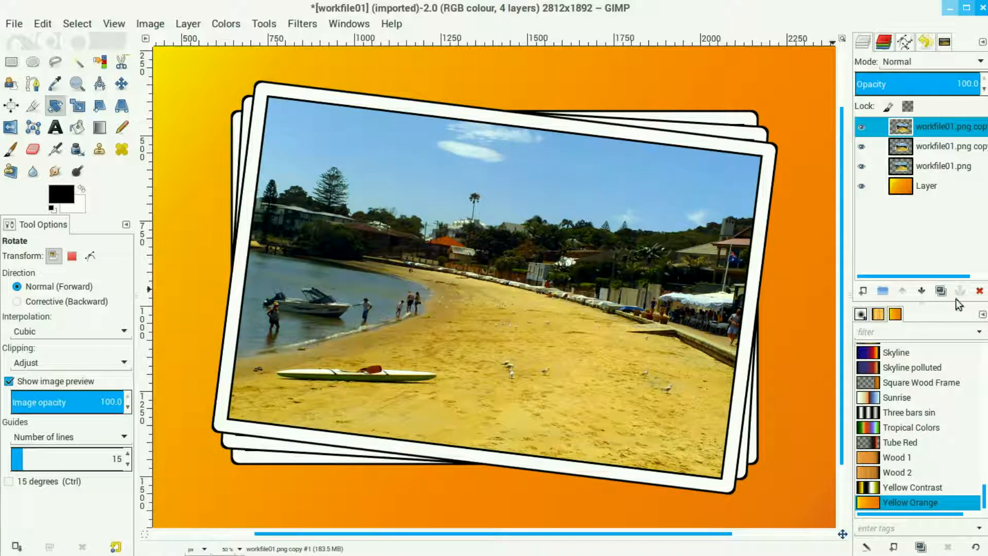
mouse_move(941, 291)
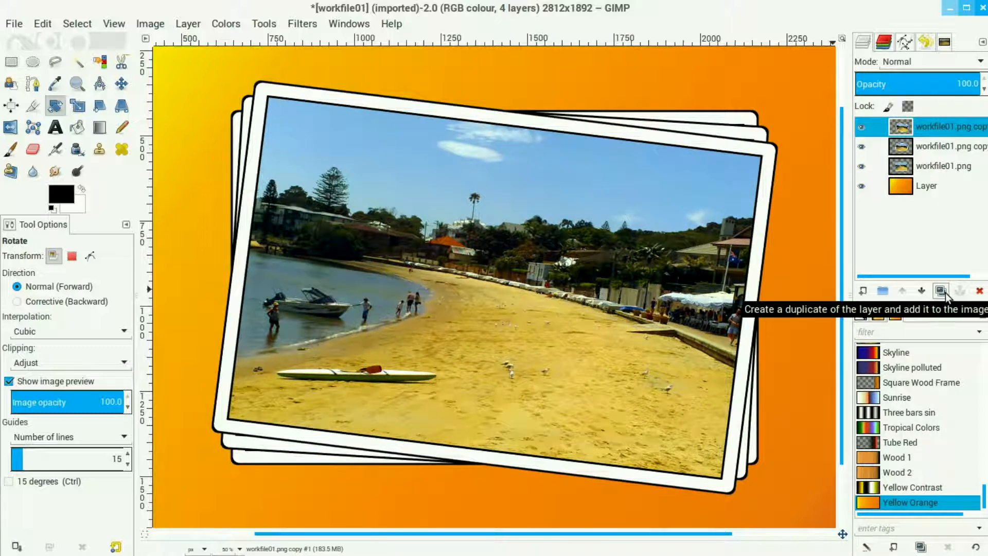
click(941, 291)
text(3)
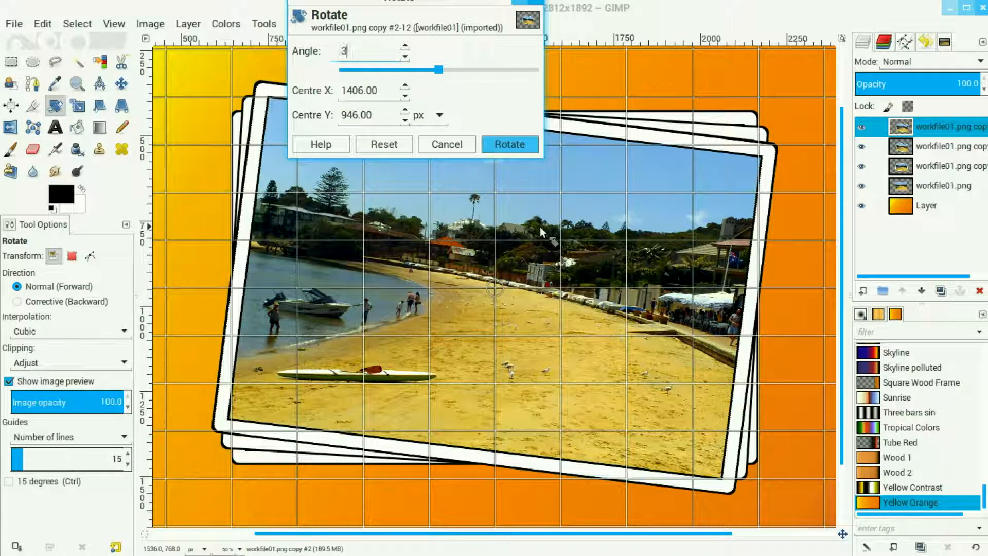
click(509, 144)
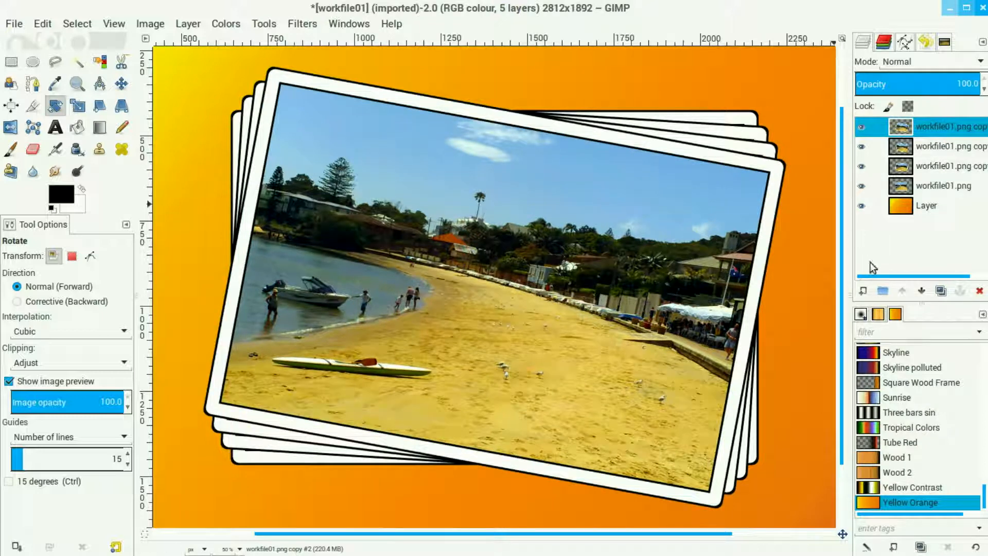
mouse_move(940, 290)
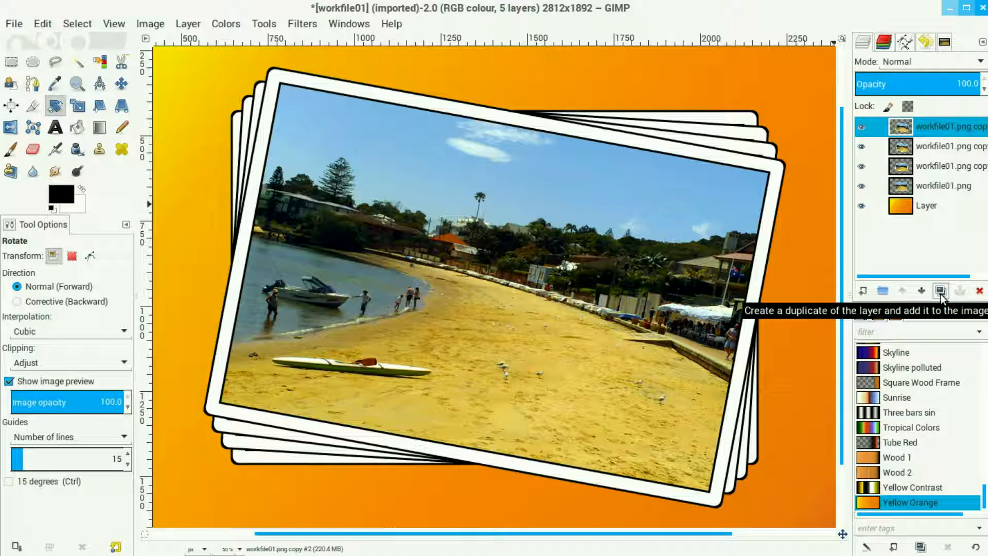
click(939, 290)
text(3)
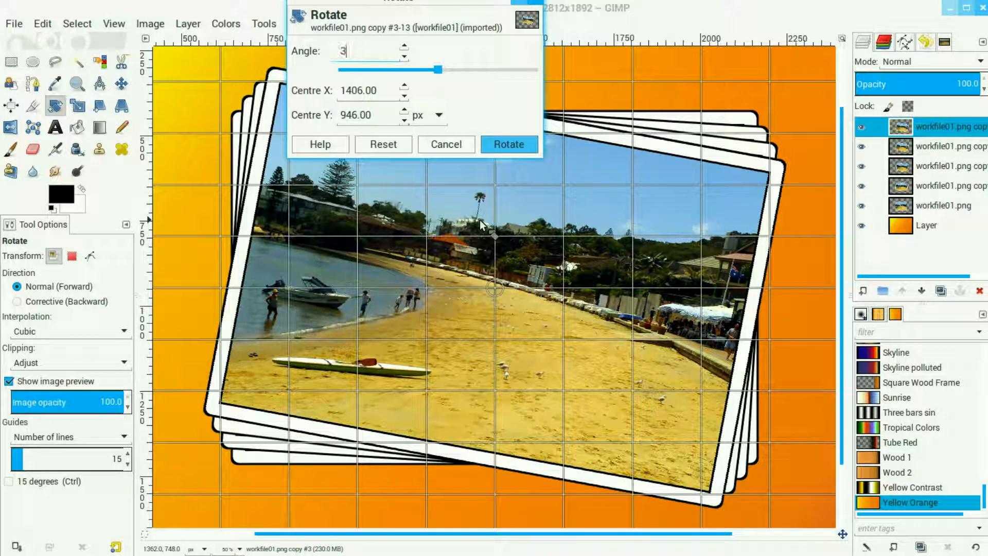
text(.50)
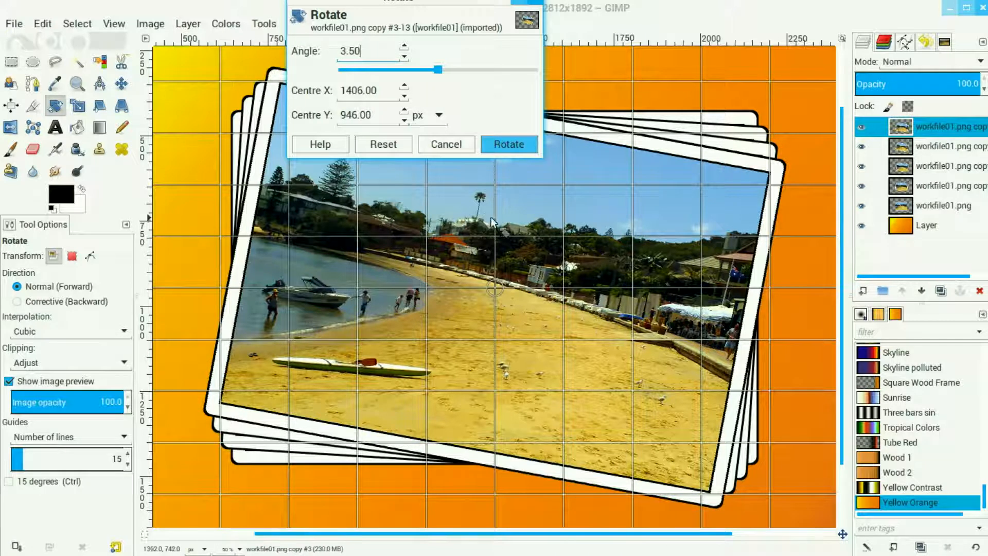
click(507, 145)
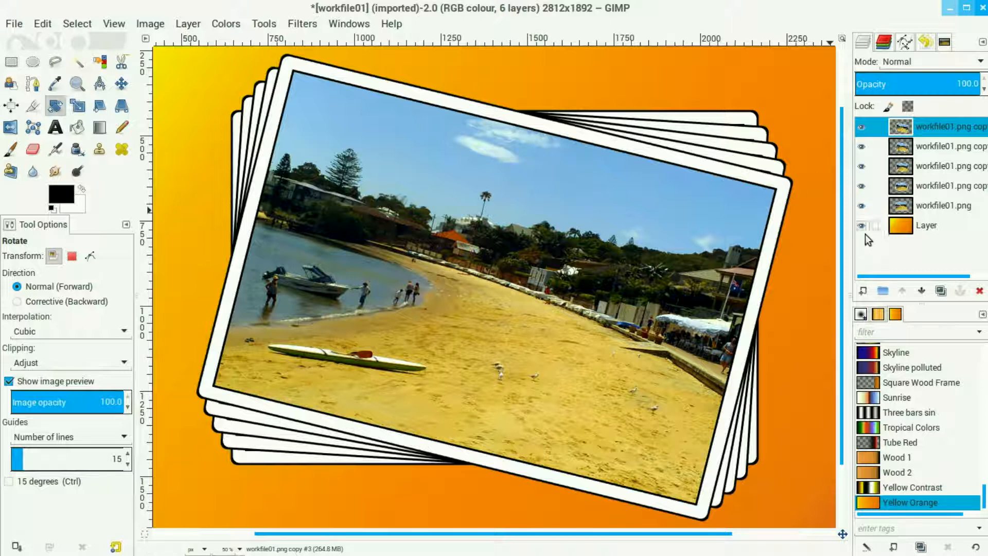
Hide the gradient background and merge the five visible photo copies into one layer
click(858, 226)
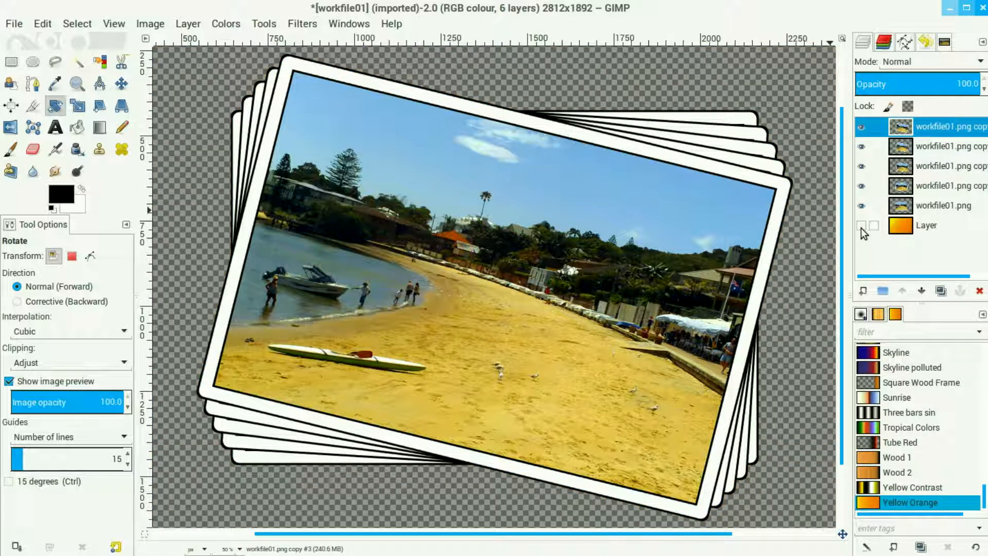
right_click(939, 127)
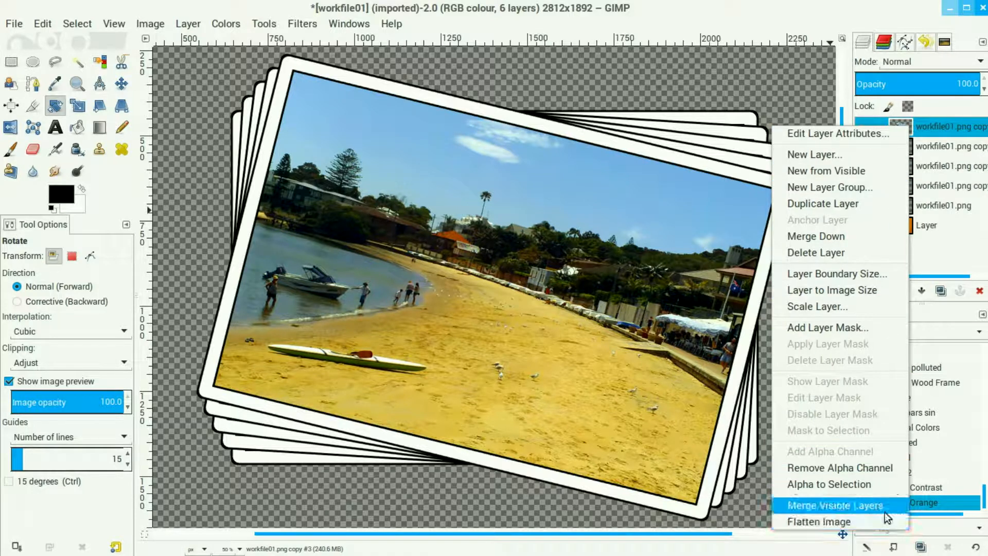
click(838, 505)
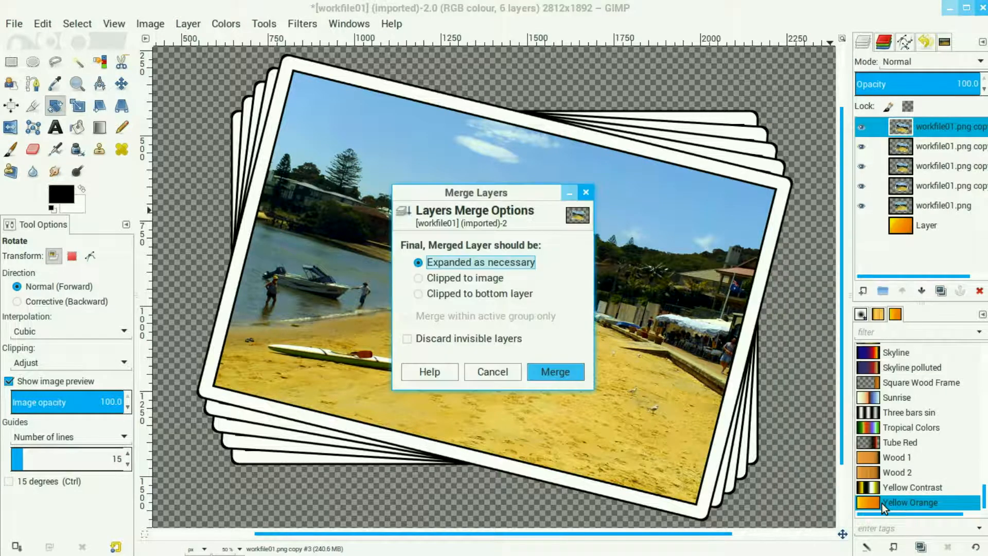
click(554, 372)
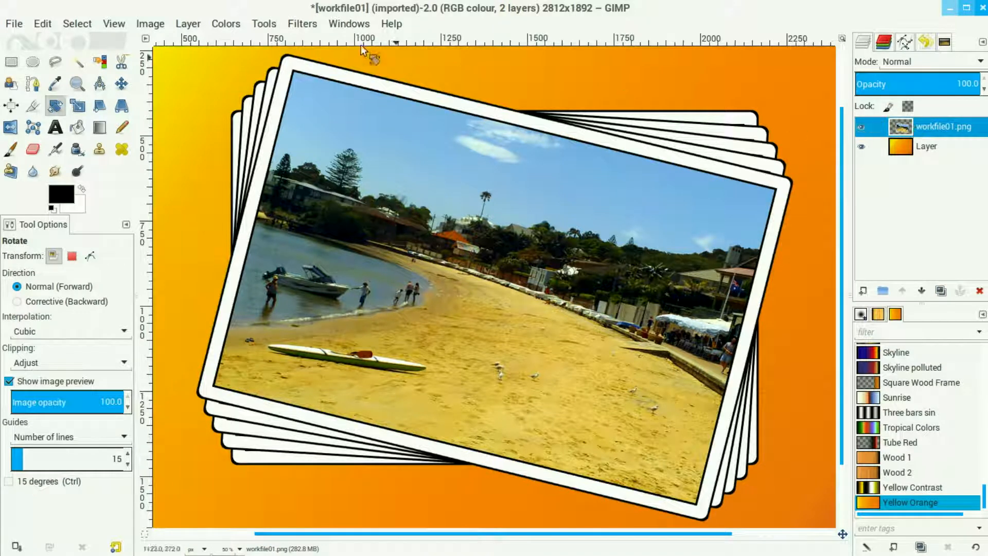
Apply a Drop Shadow filter with Offset X 20 and Offset Y 20 to the merged photo stack
click(301, 24)
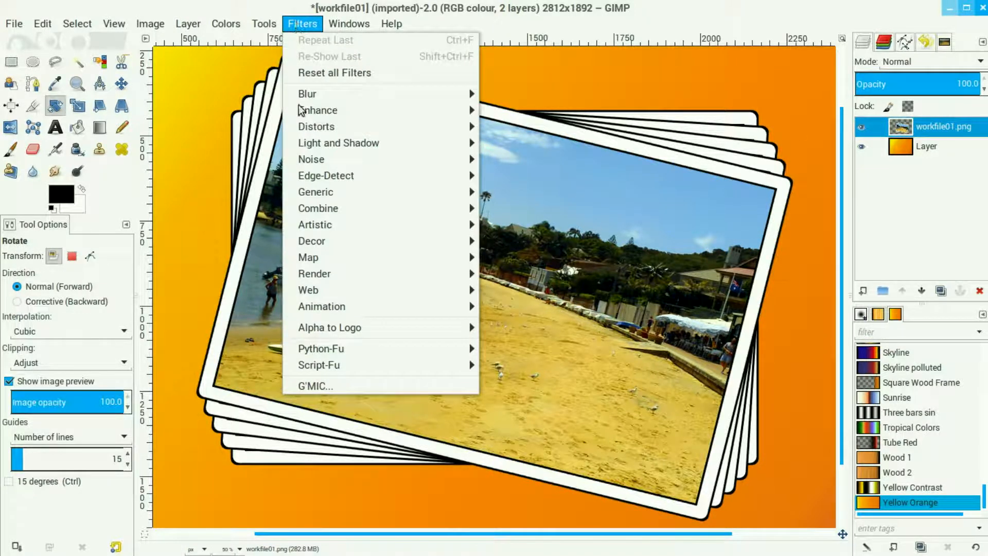
mouse_move(338, 142)
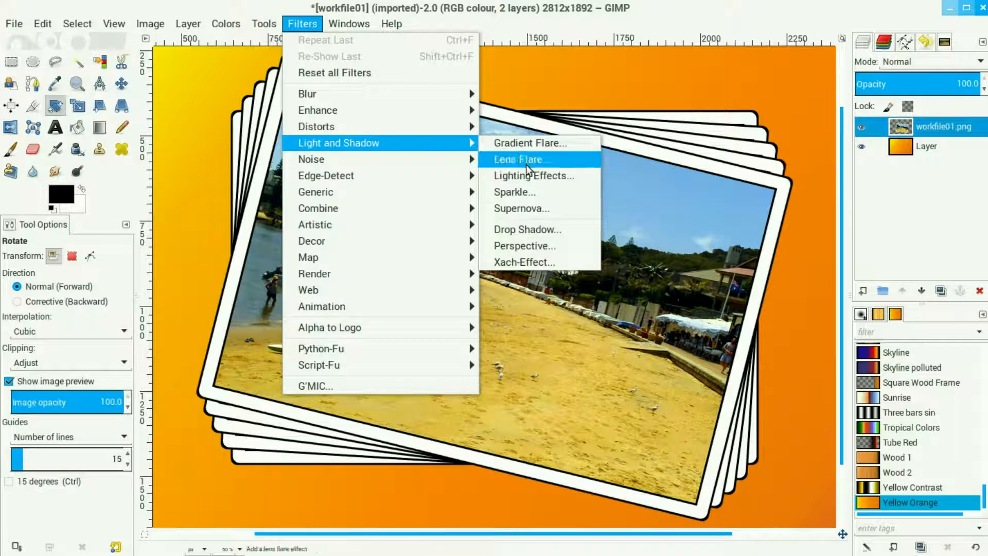
click(527, 229)
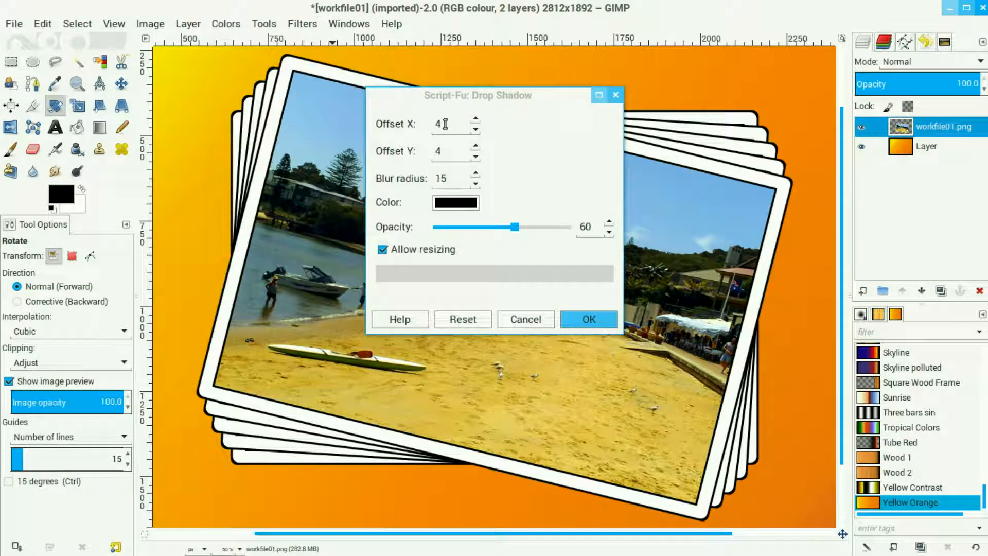
triple_click(448, 125)
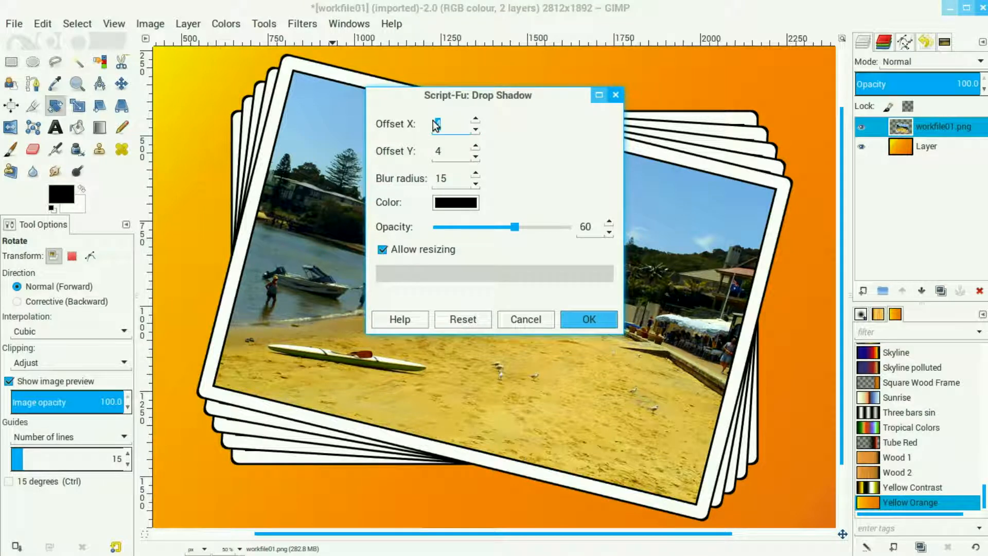
text(20)
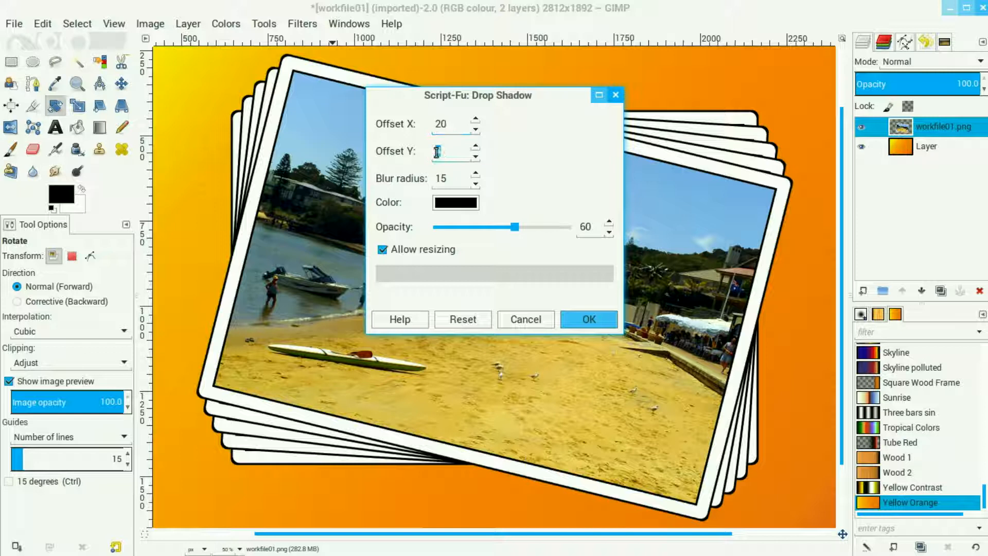
text(20)
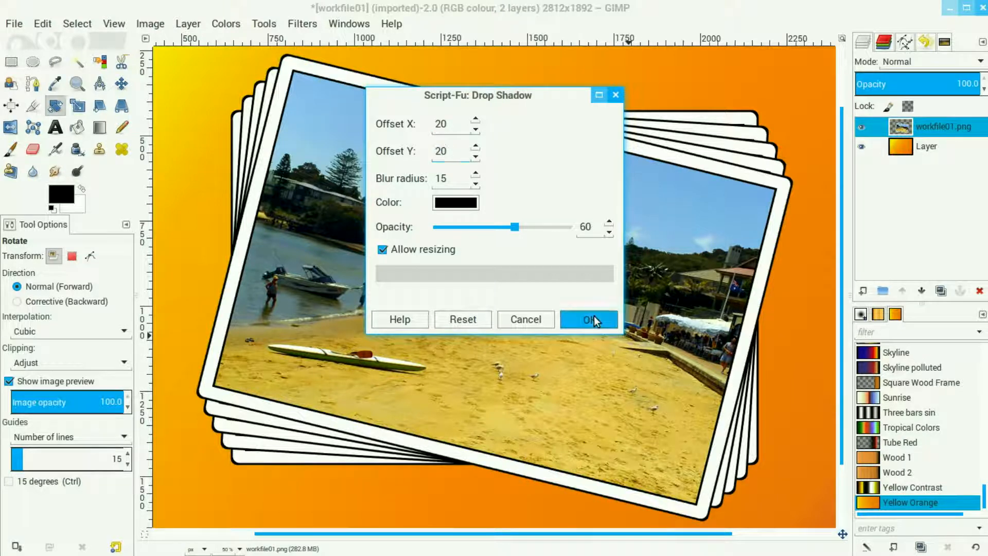
click(588, 319)
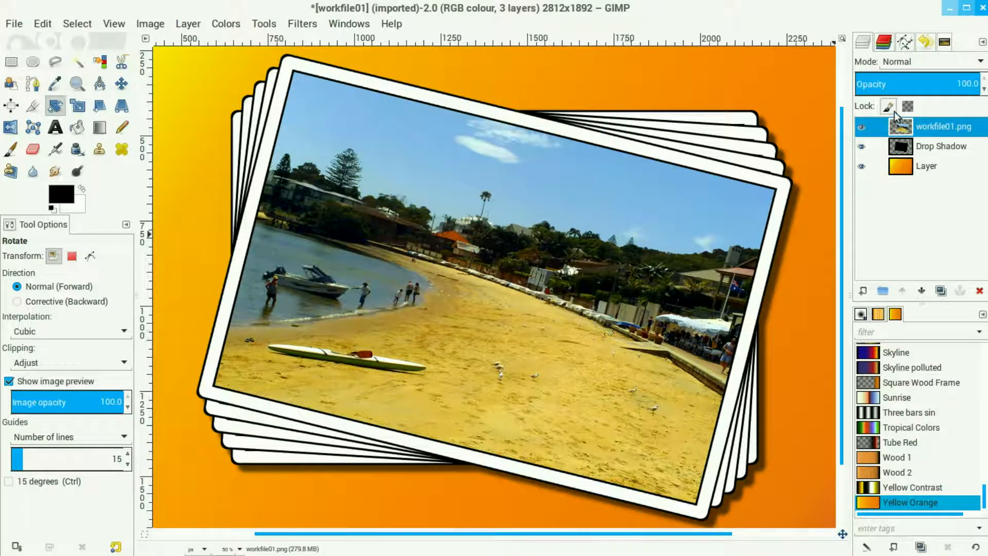
Flatten photos, shadow and gradient into a single layer via Flatten Image
right_click(943, 125)
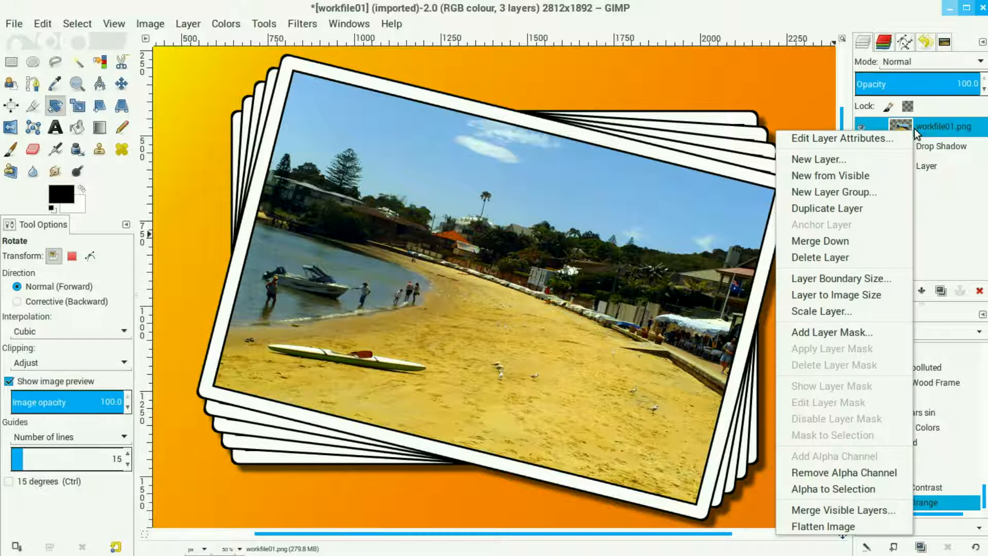
mouse_move(823, 526)
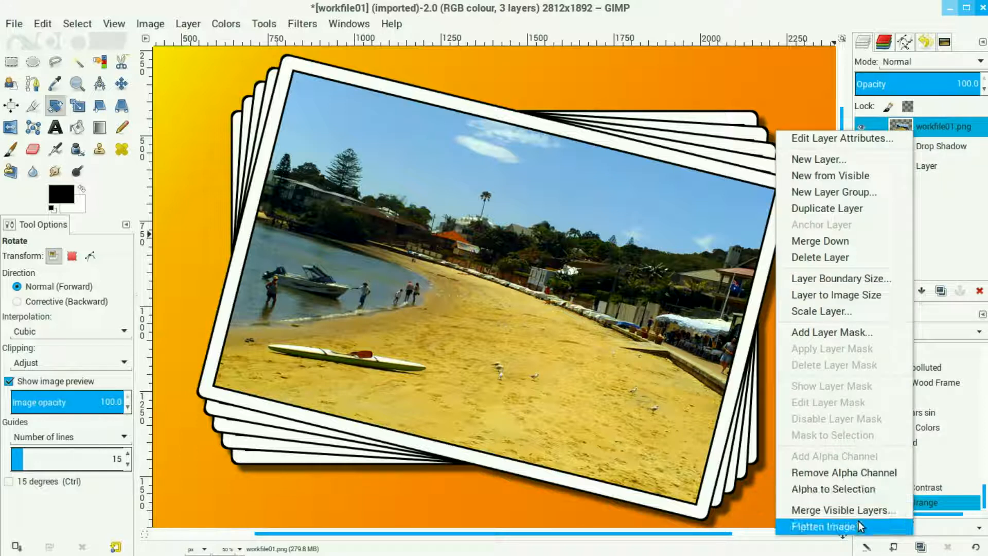
click(821, 526)
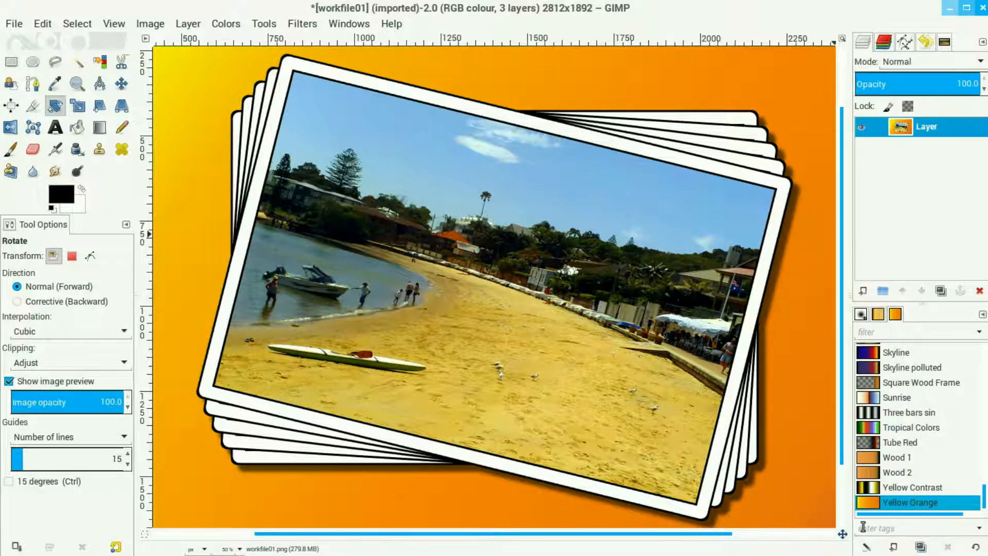